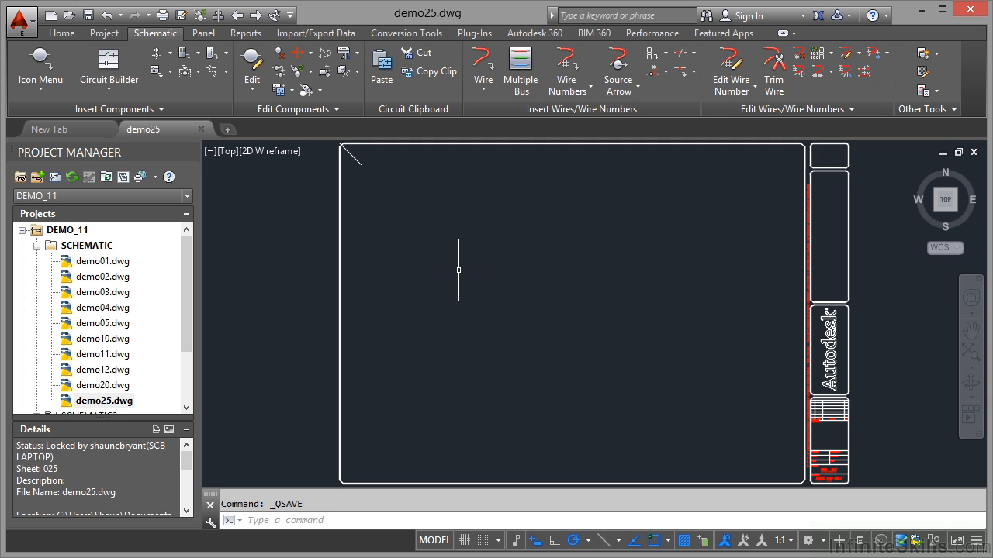
mouse_move(371, 186)
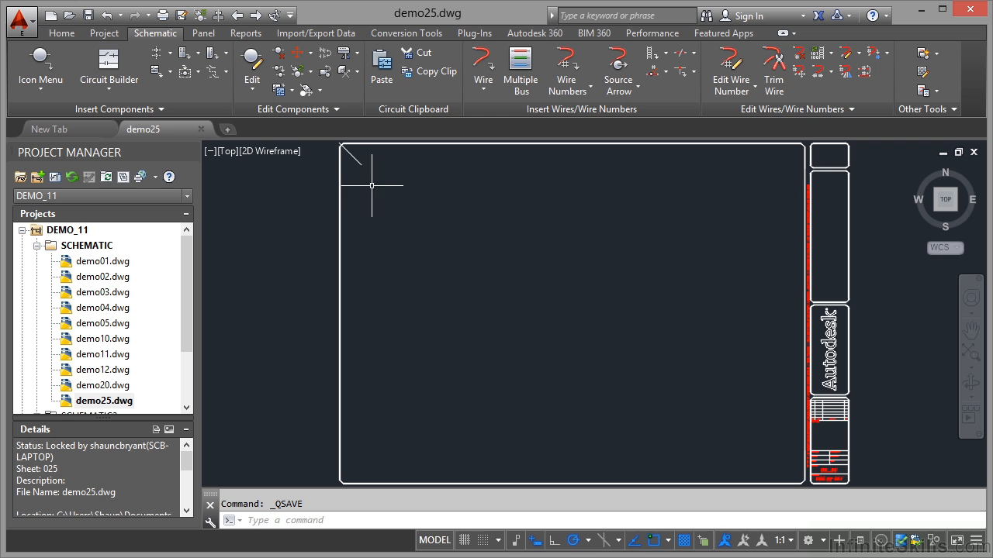
mouse_move(407, 218)
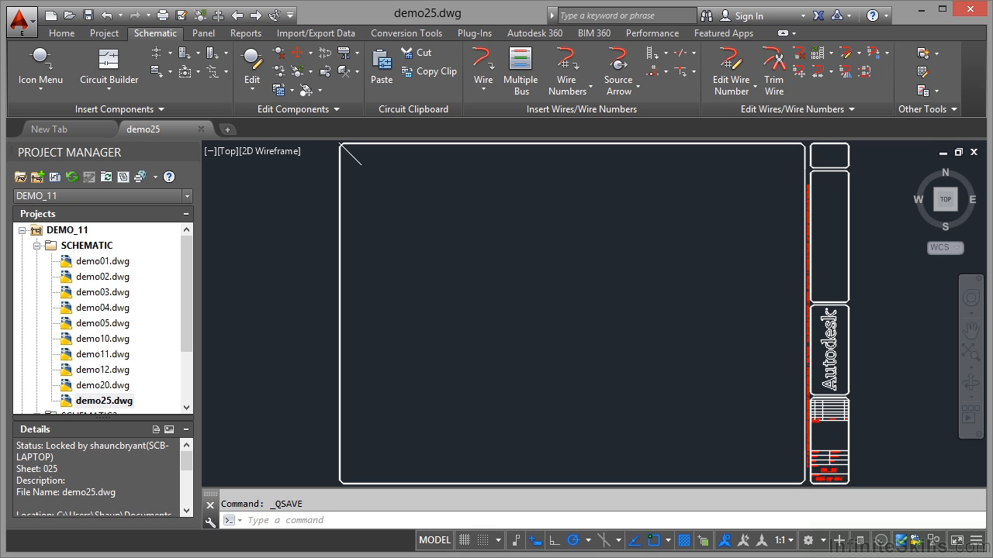
mouse_move(393, 169)
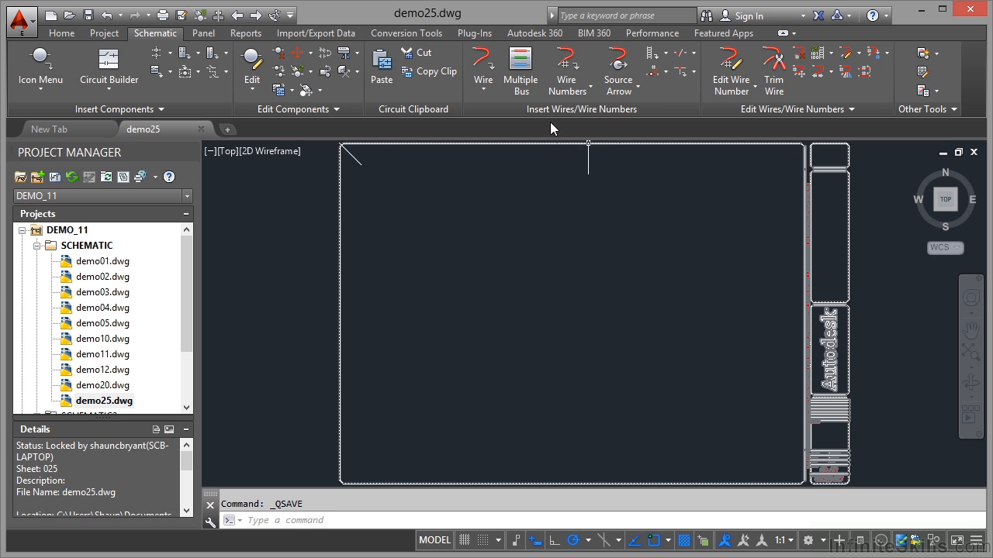
mouse_move(663, 66)
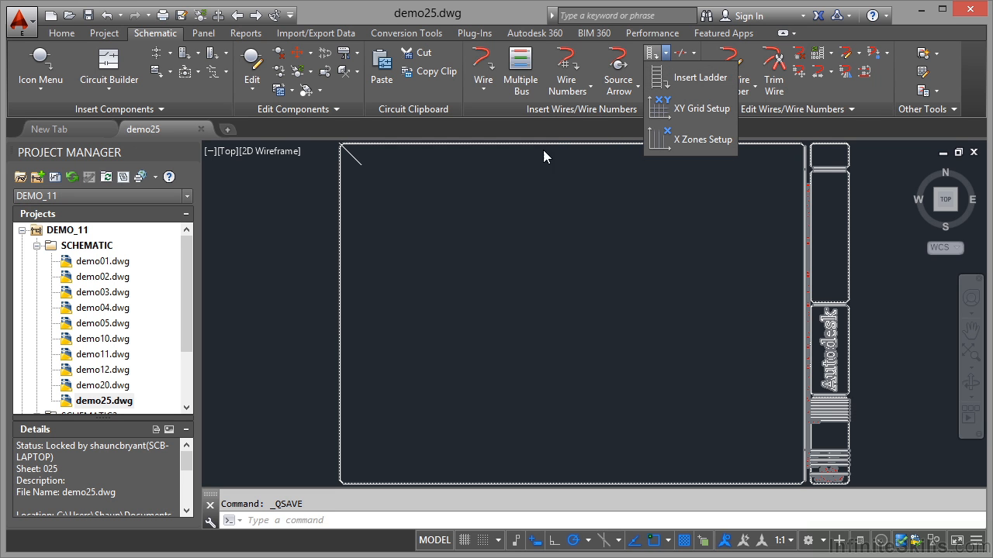
mouse_move(539, 168)
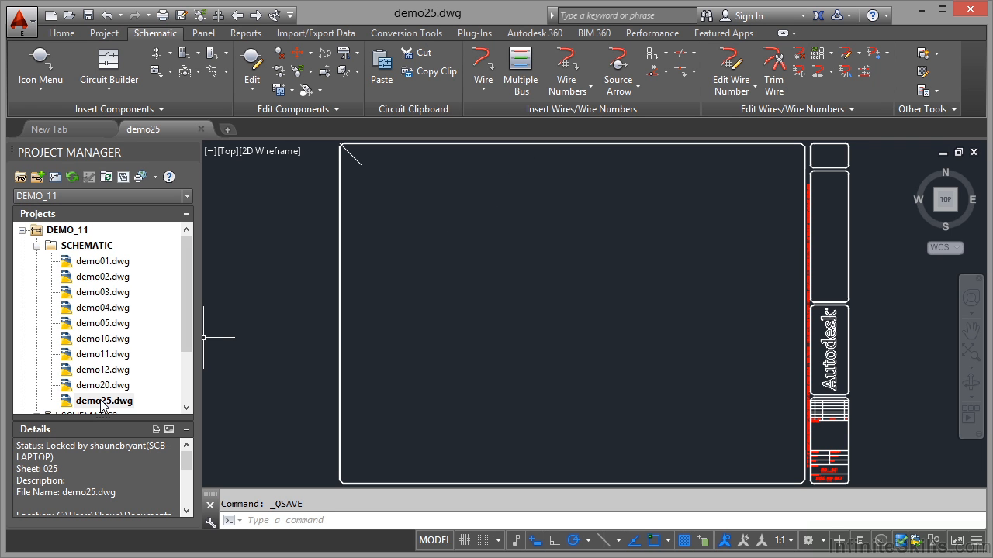
Change demo25's Drawing Format referencing to X-Y Grid and open the grid Setup.
right_click(104, 401)
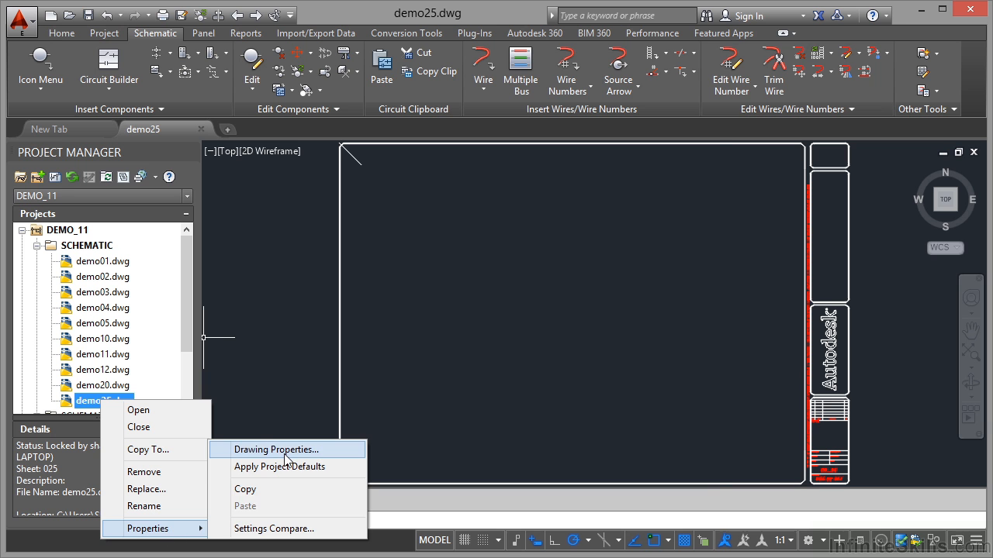
click(275, 450)
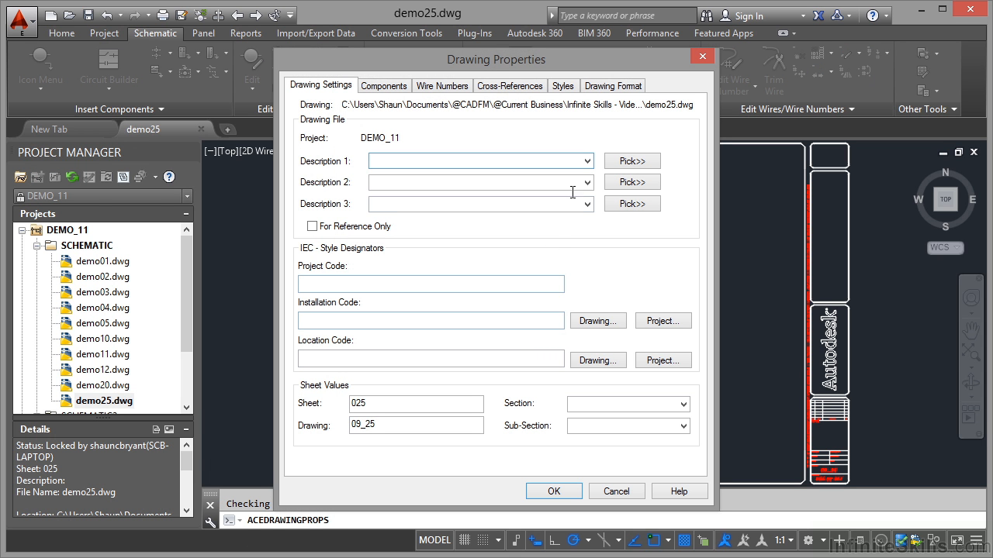
click(613, 85)
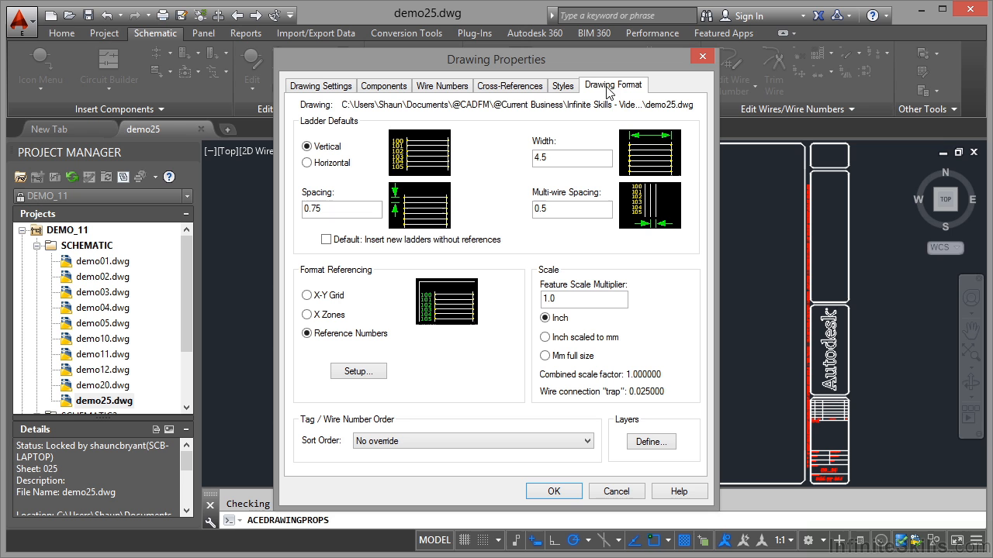
mouse_move(354, 310)
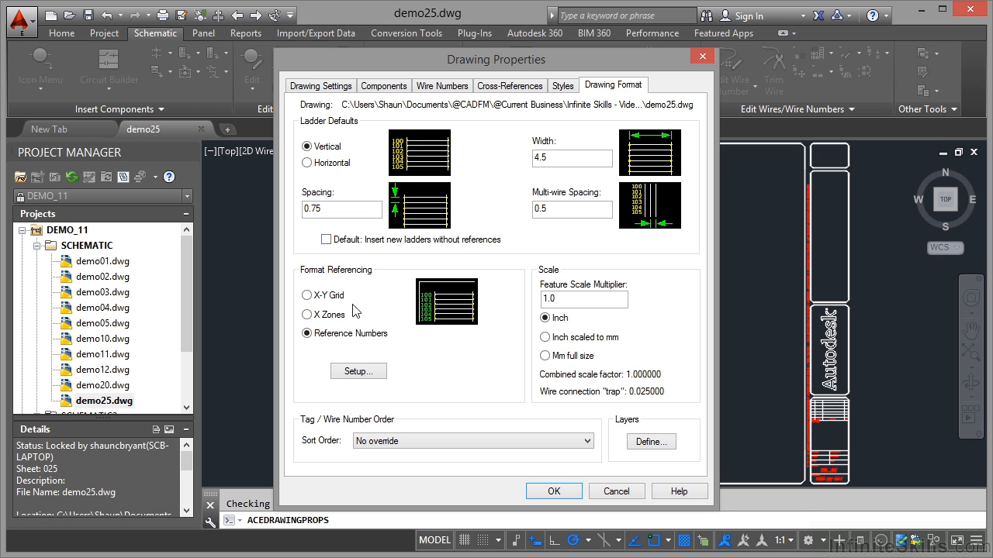
mouse_move(325, 289)
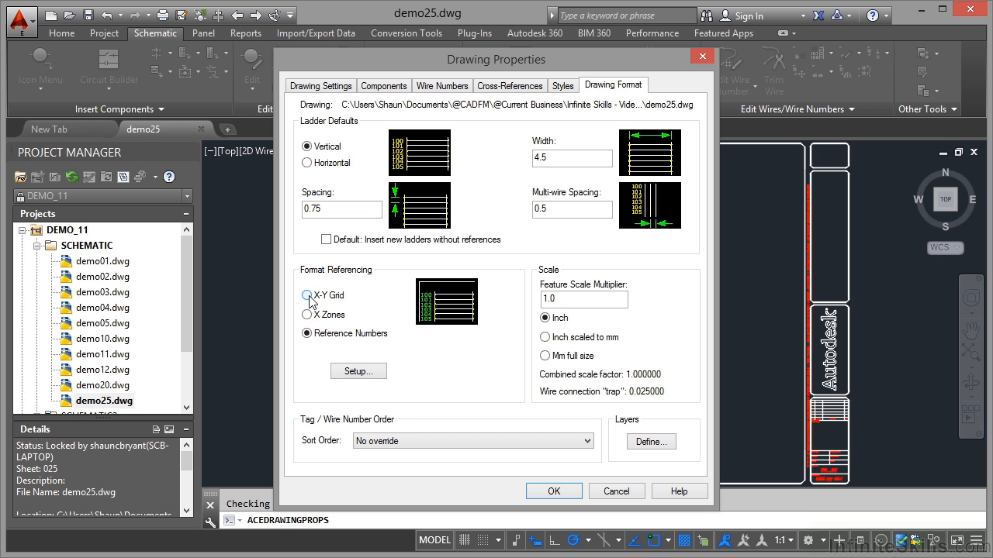
click(308, 294)
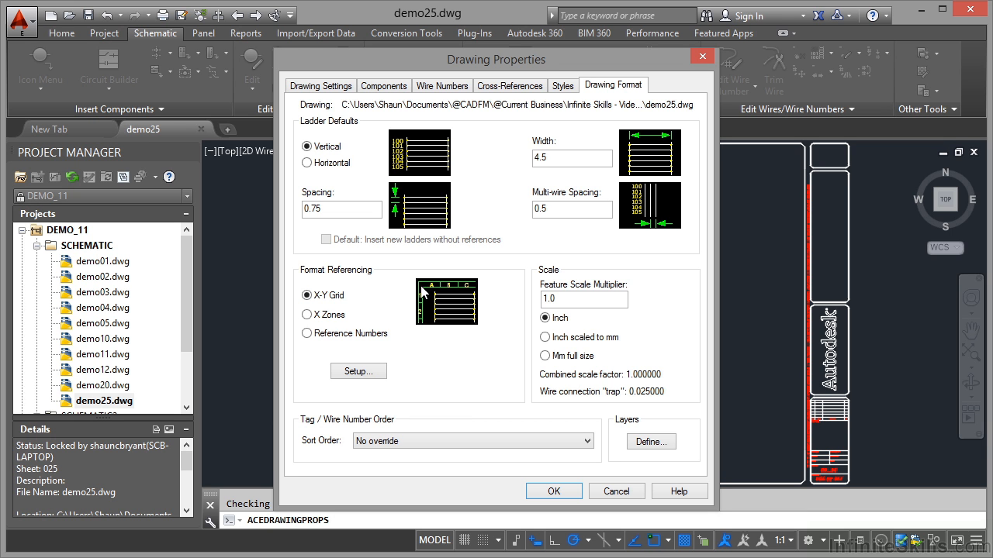
click(358, 371)
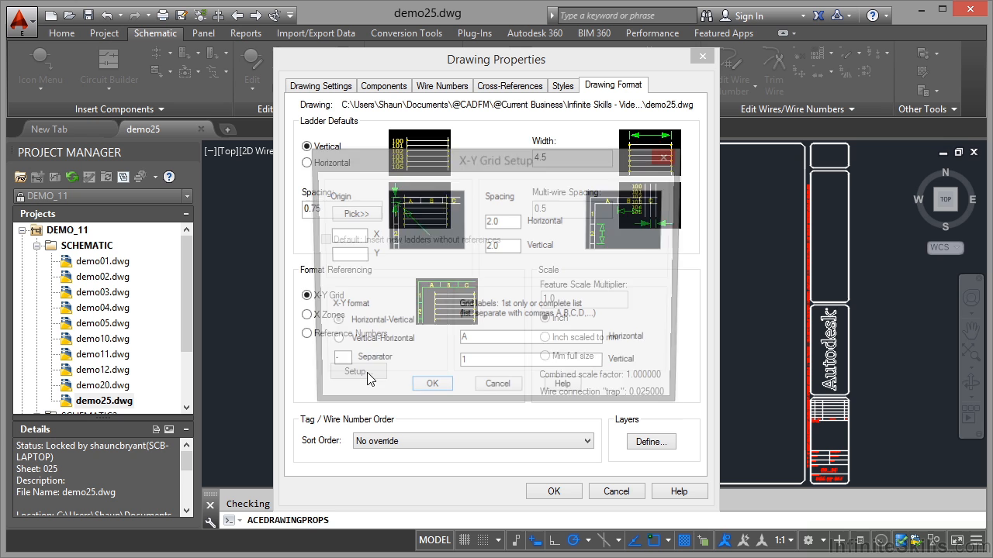
Pick the border's top-left corner as grid origin, keeping Horizontal-Vertical format.
click(354, 372)
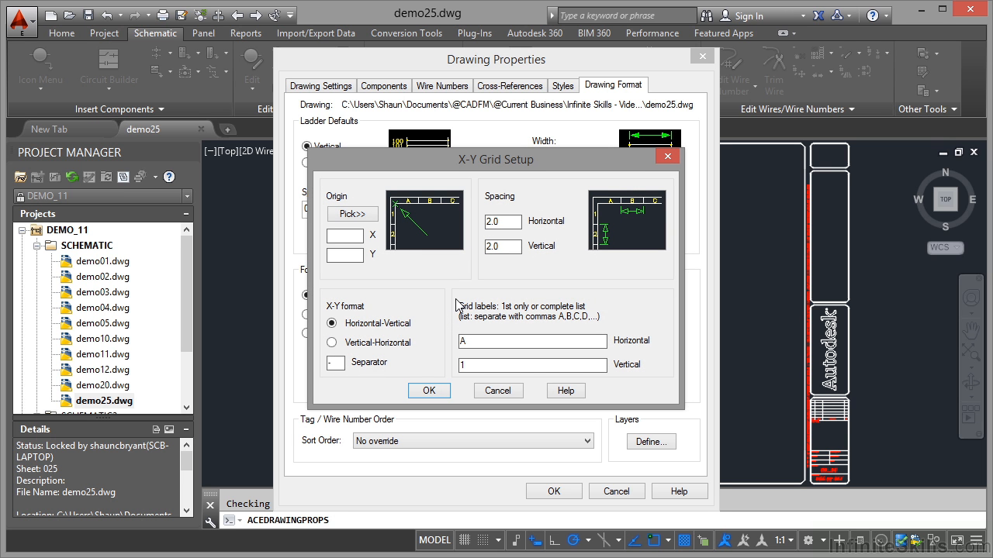
mouse_move(401, 217)
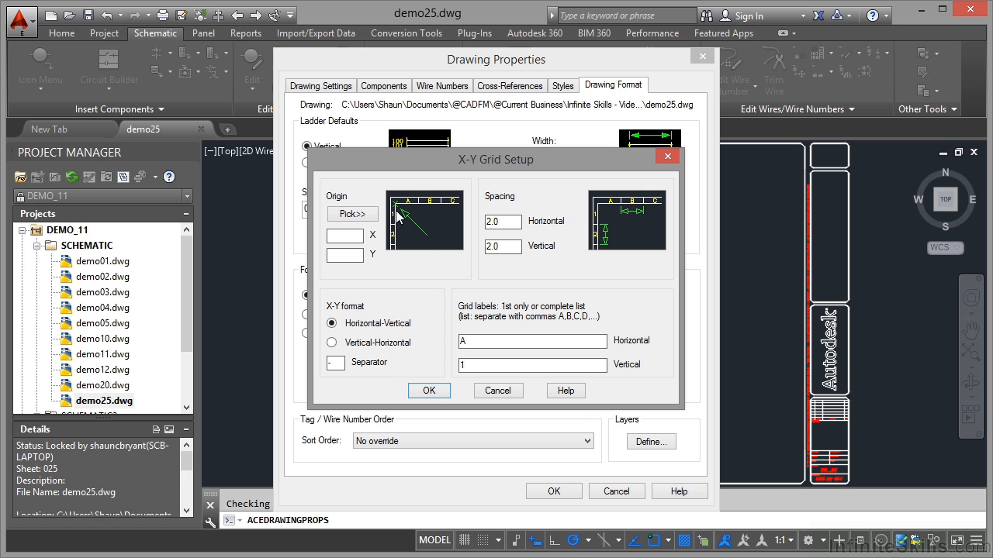
mouse_move(405, 214)
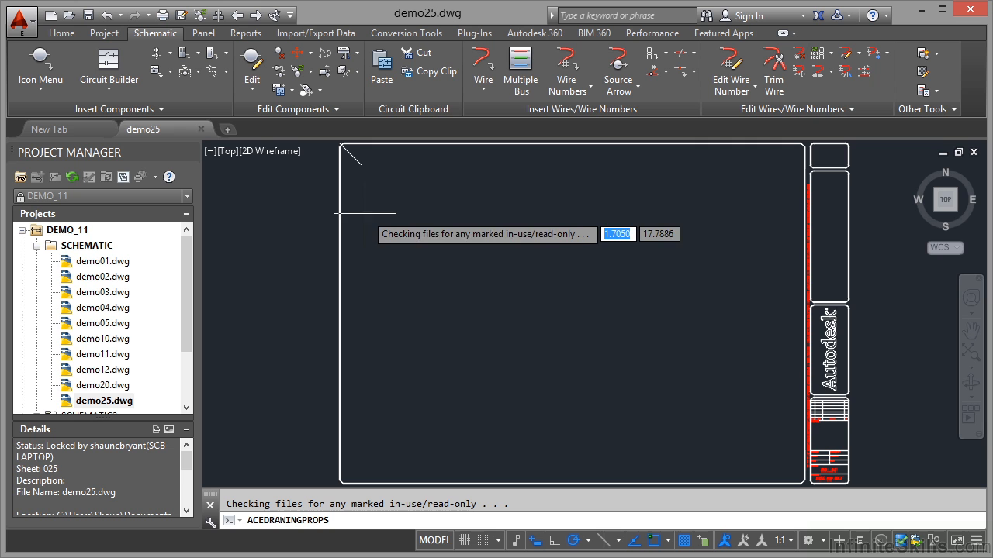
mouse_move(385, 212)
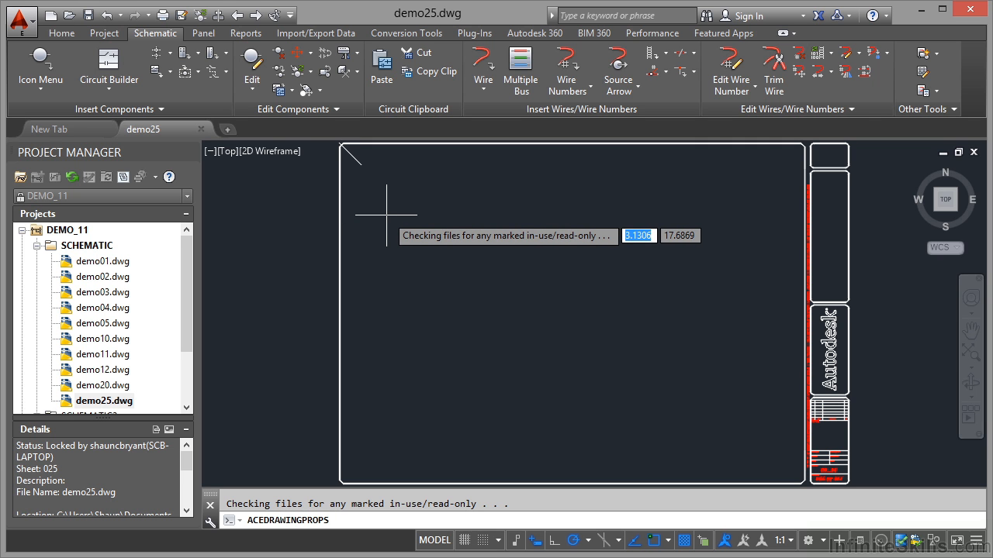
mouse_move(364, 169)
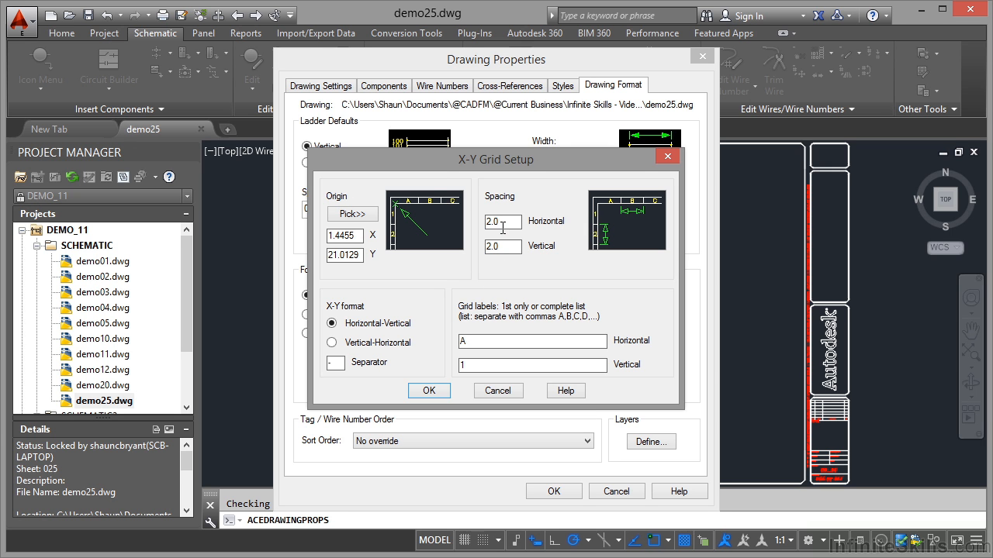
mouse_move(507, 260)
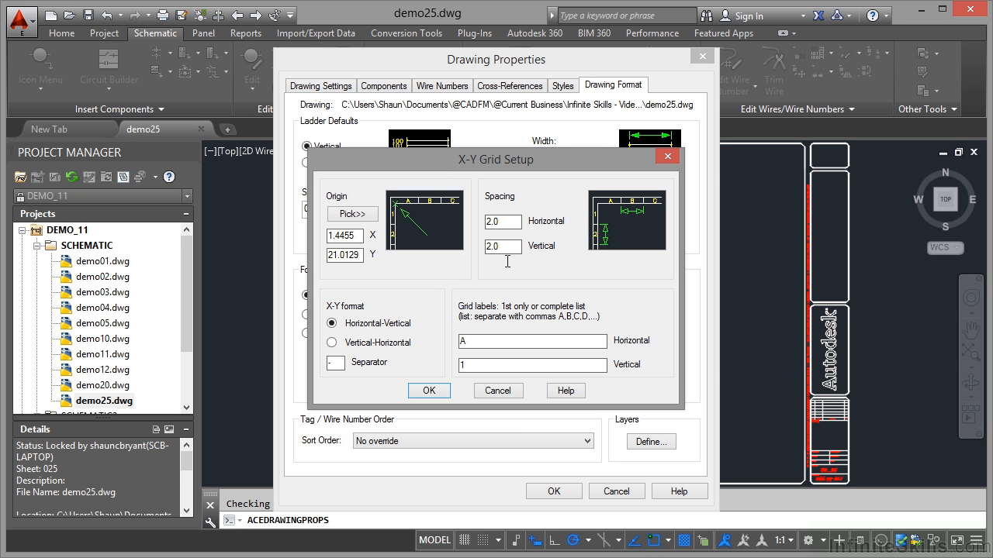
mouse_move(602, 238)
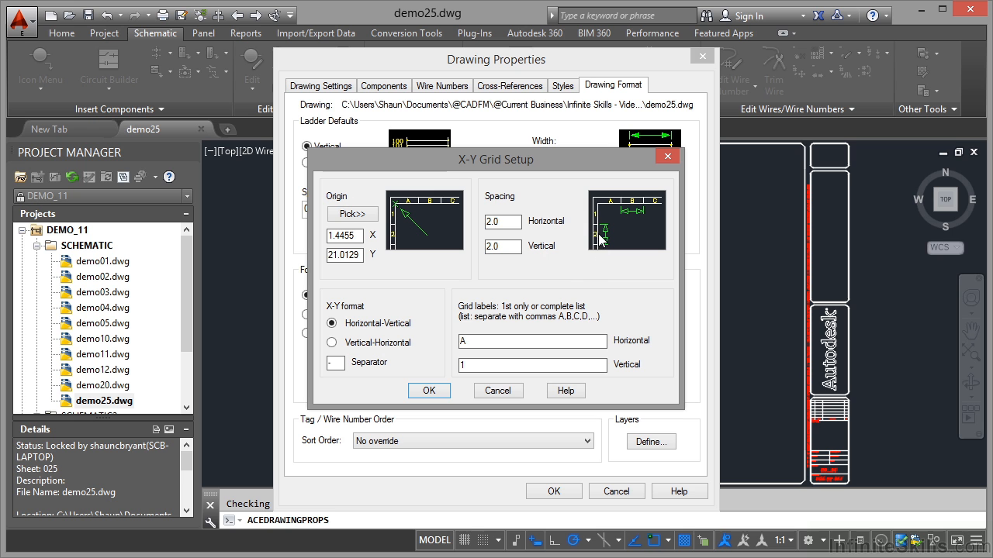
mouse_move(639, 211)
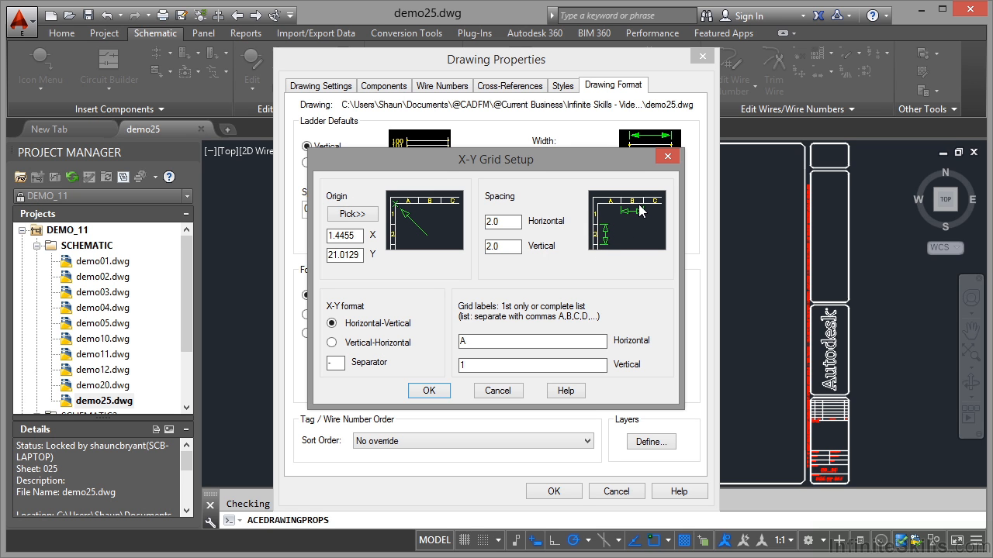
mouse_move(354, 341)
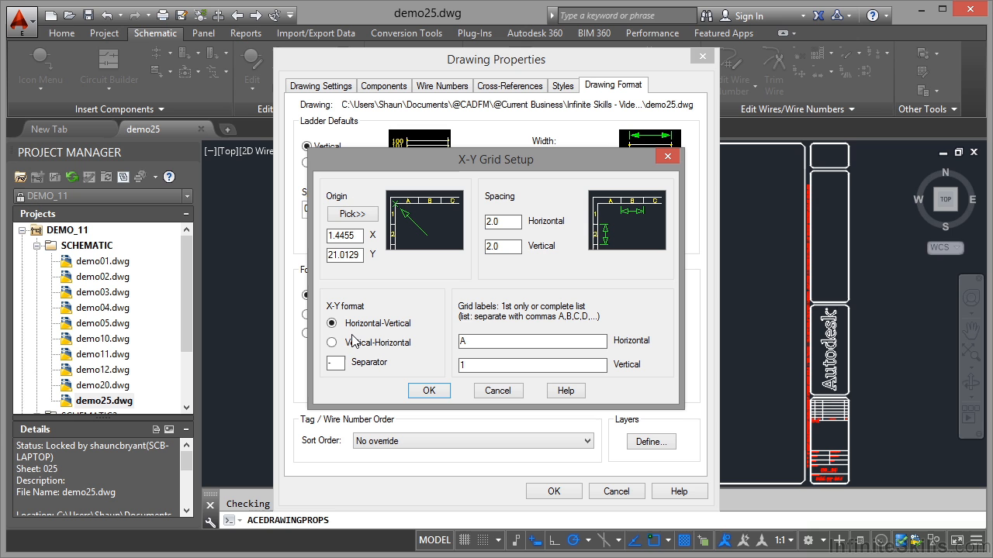
mouse_move(387, 339)
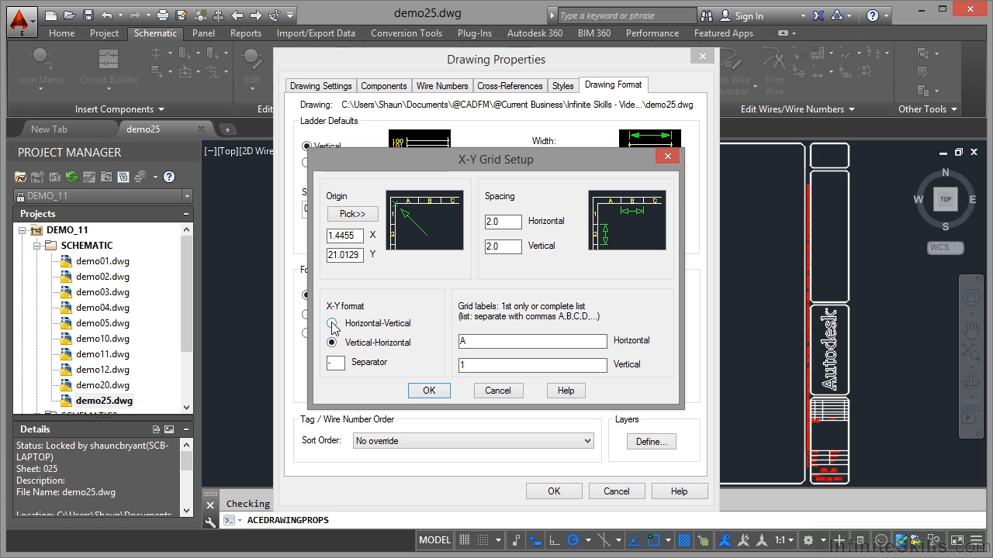
click(332, 323)
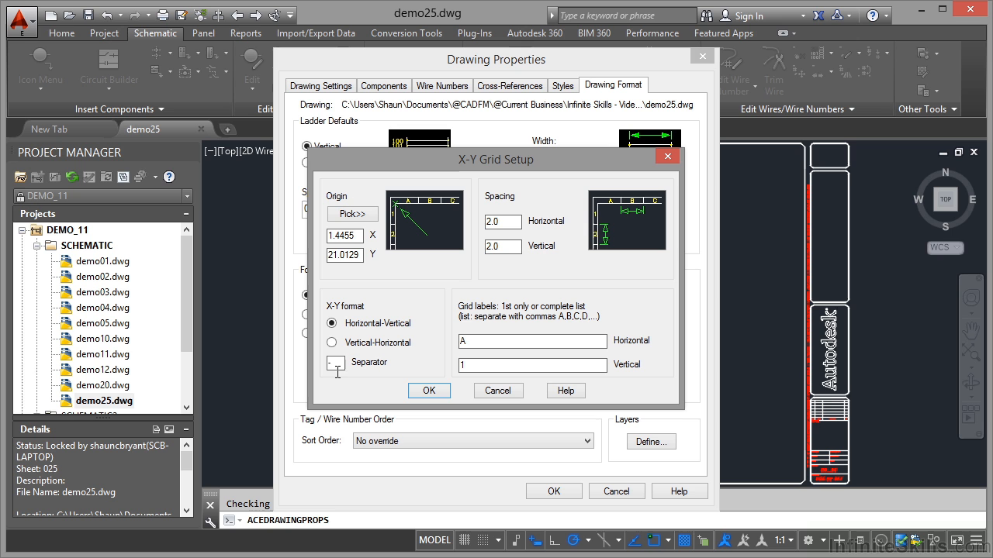
mouse_move(347, 370)
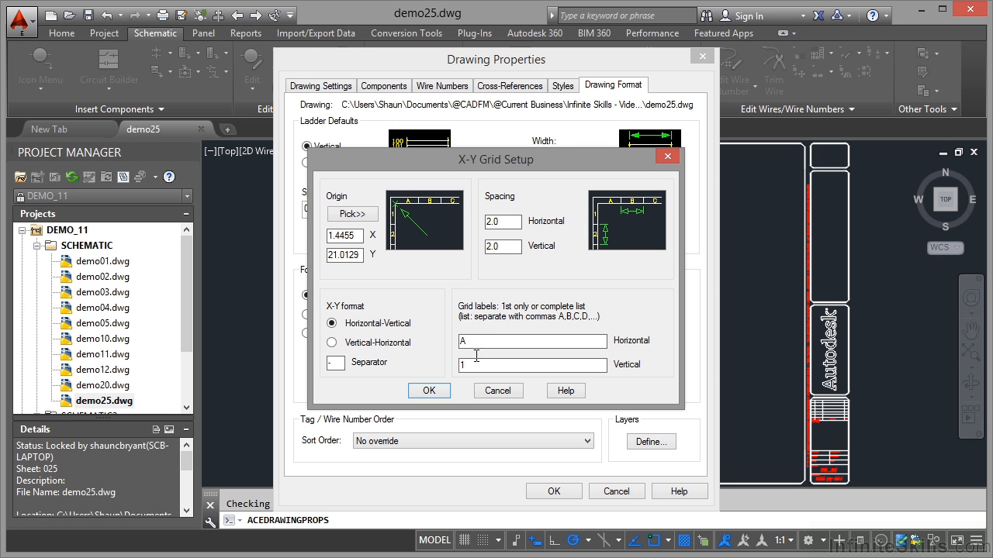
mouse_move(486, 346)
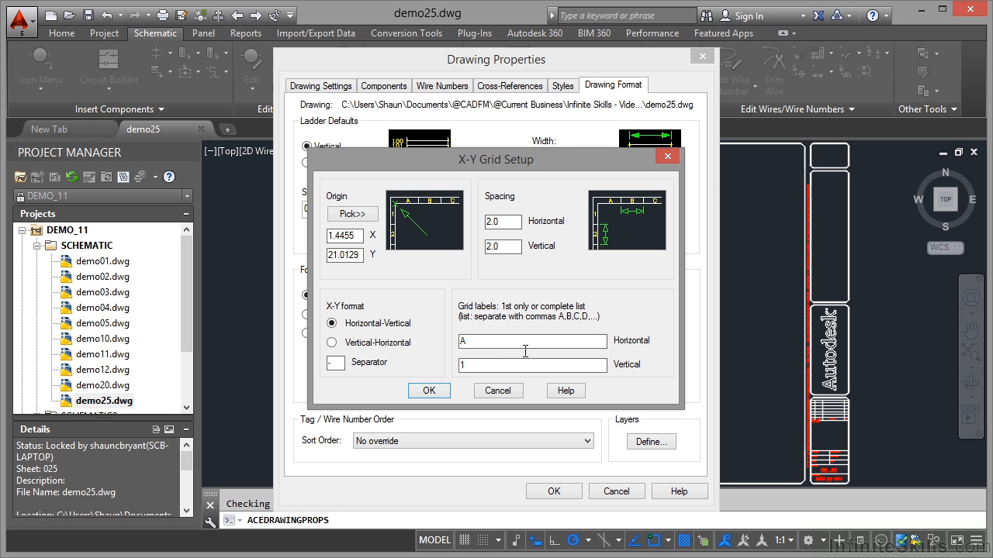
Enter horizontal grid labels A through H.
text(,B,C,D)
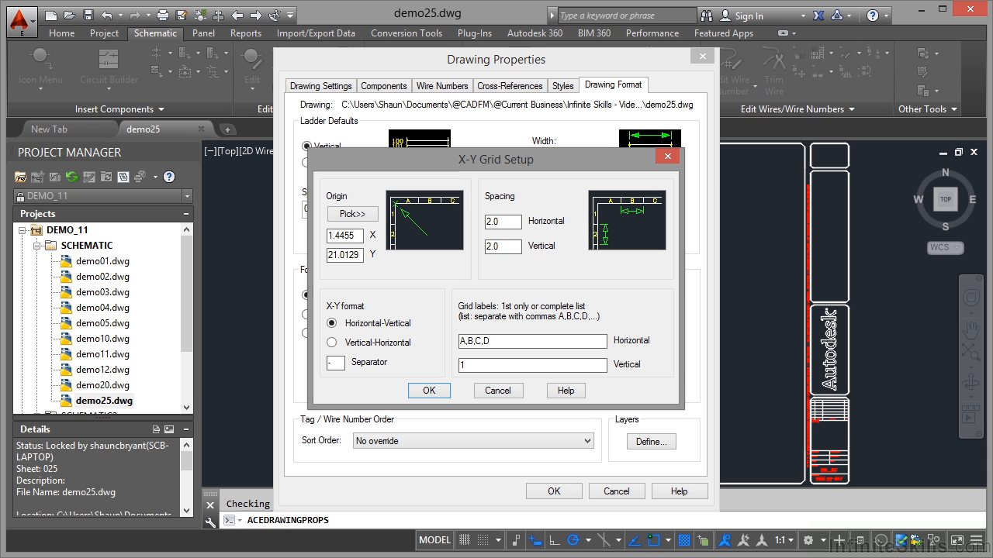
text(,E,)
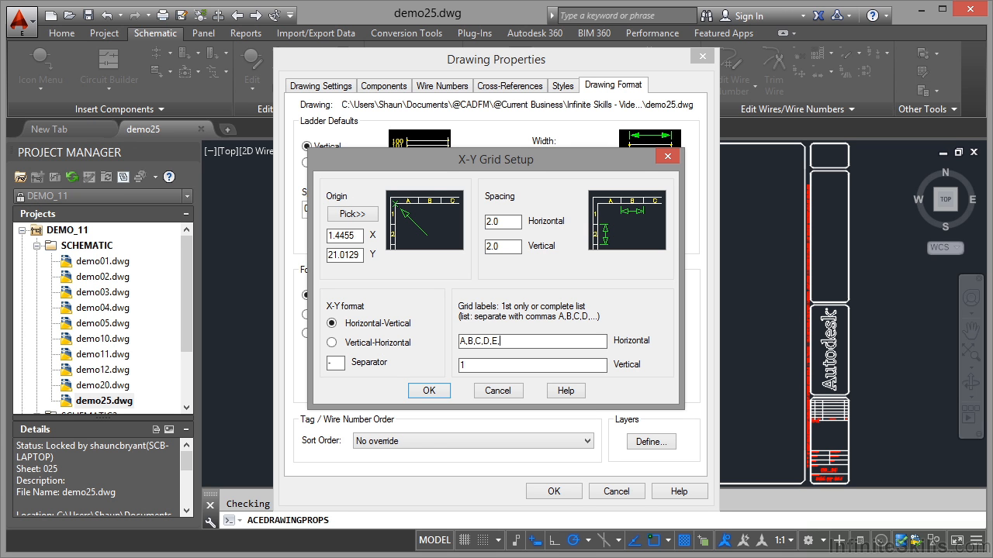
text(F)
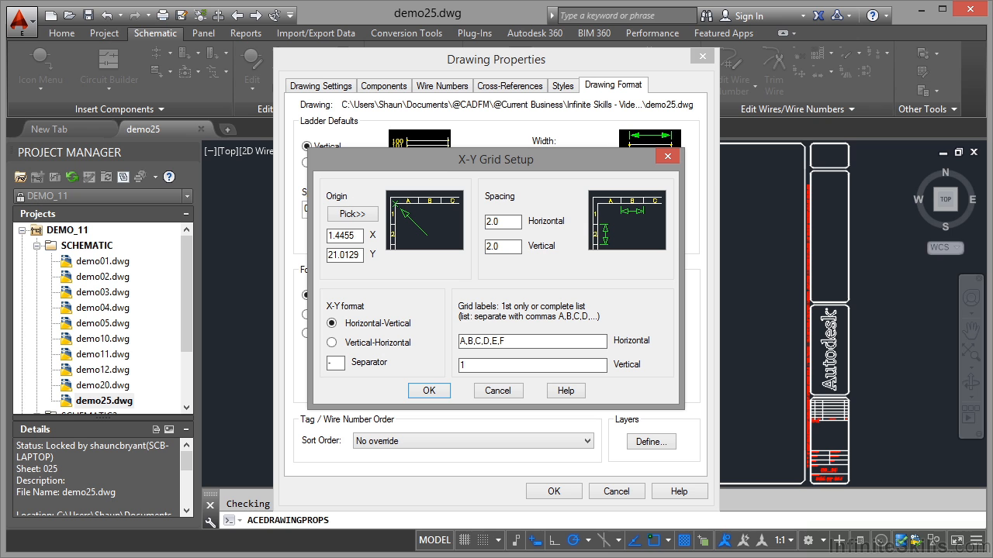
text(,G,H)
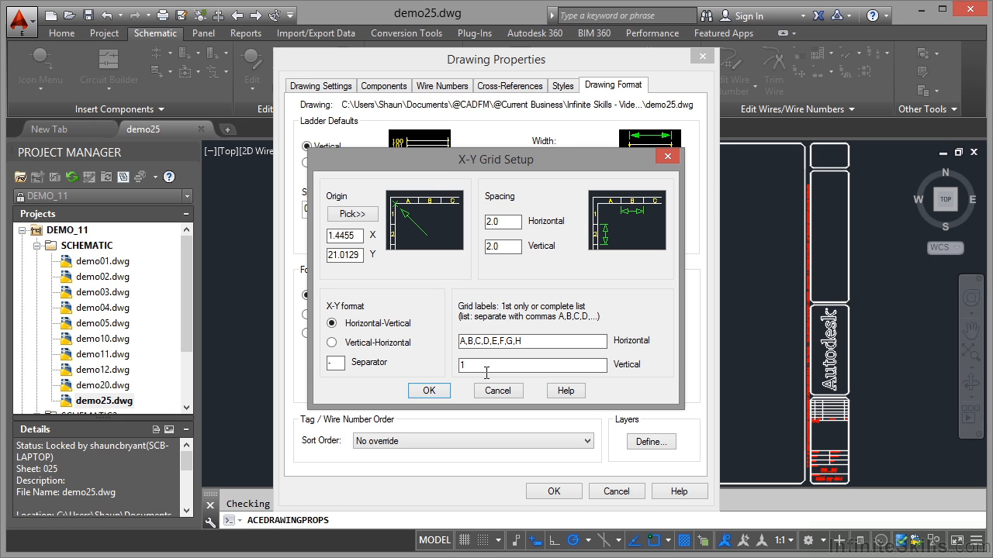
Enter vertical grid labels 1 through 8 and confirm the drawing properties.
text(,2,)
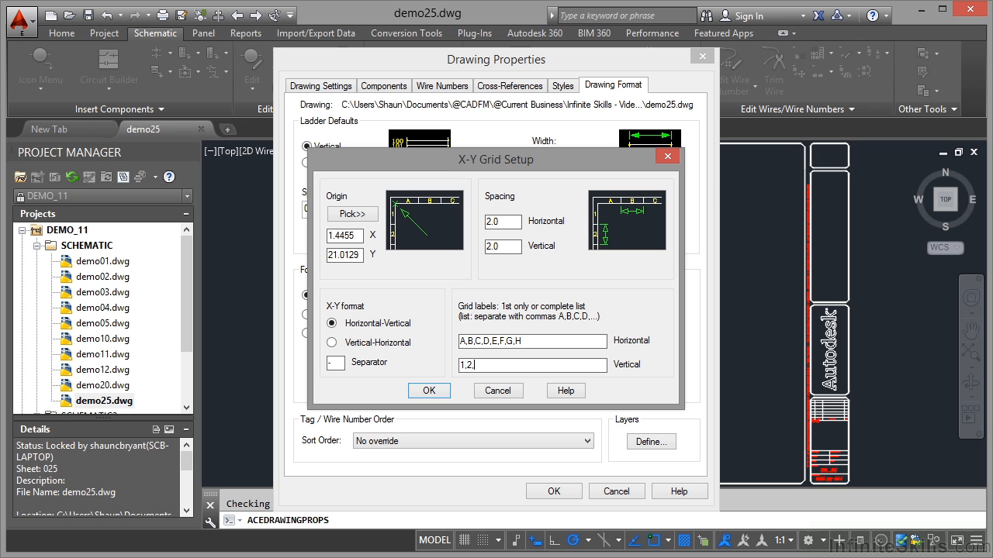
text(3,4,5,6,)
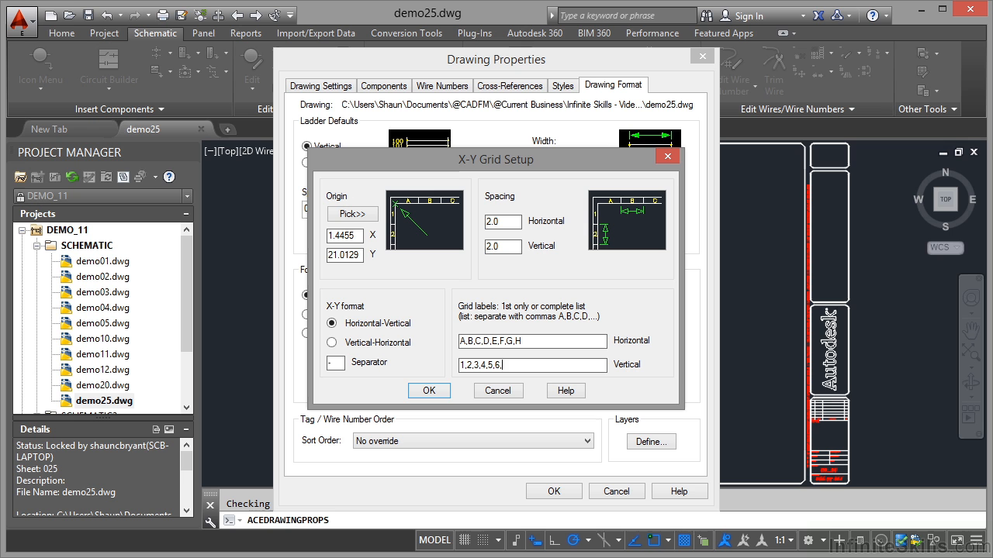
text(7,8)
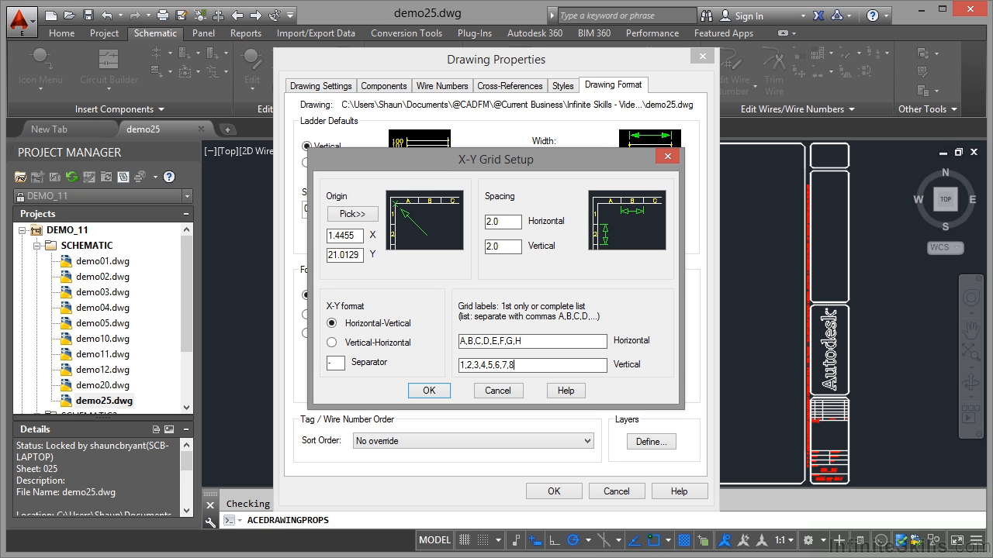
mouse_move(429, 390)
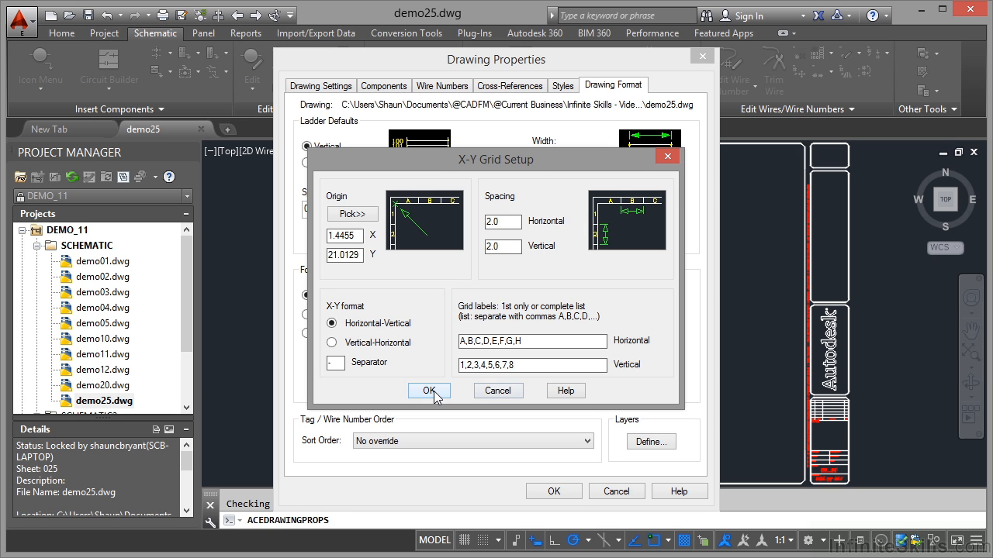
click(429, 390)
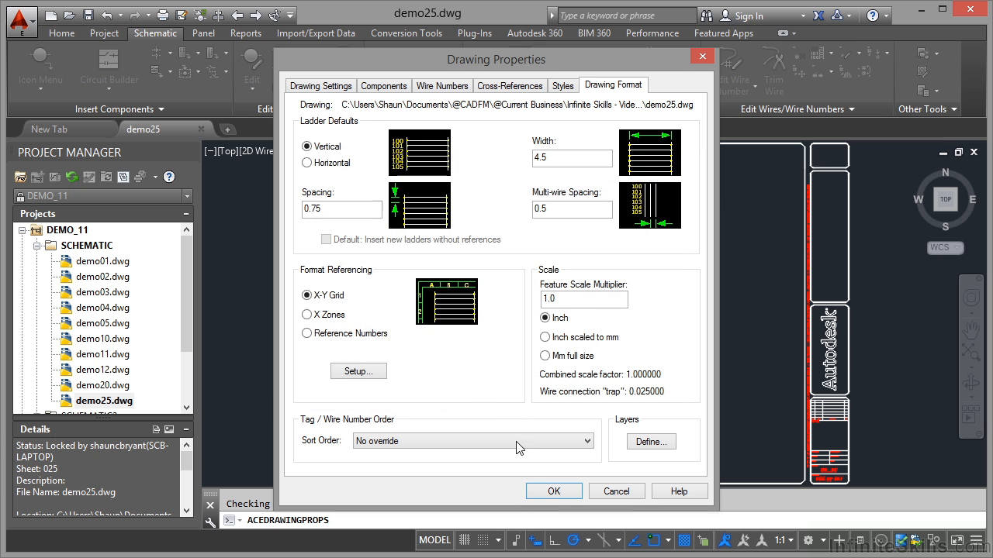
click(554, 491)
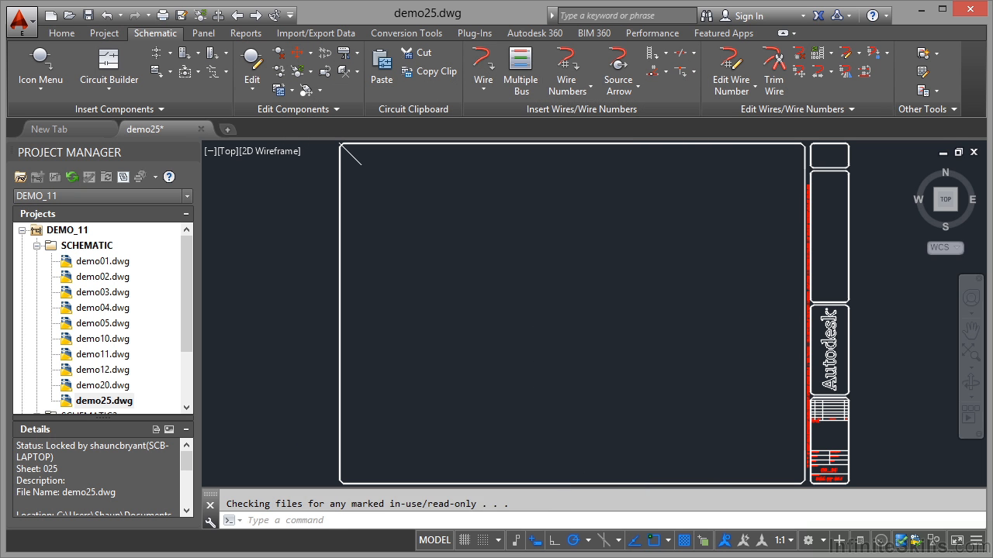
mouse_move(376, 262)
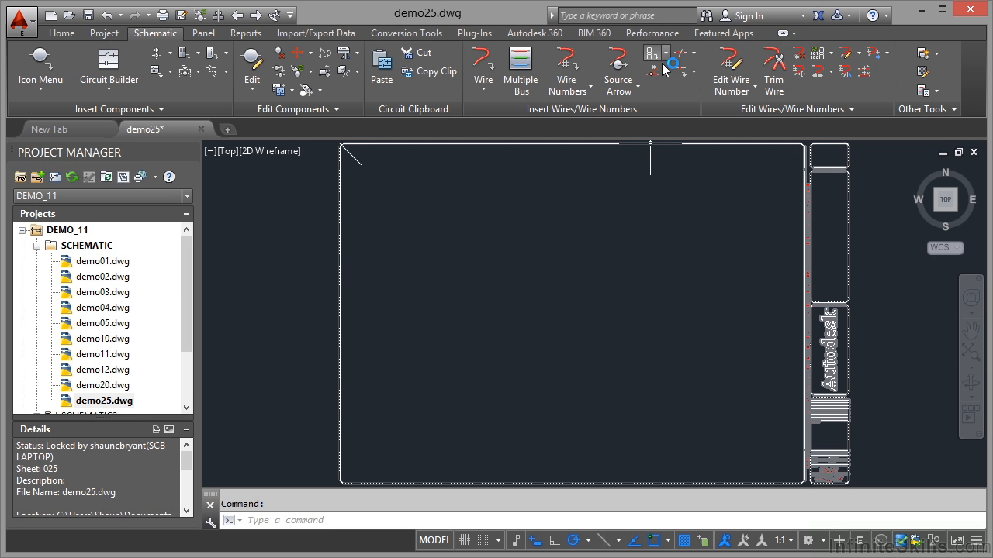
Insert X-Y grid labels with 8 horizontal and 8 vertical divisions via XY Grid Setup.
click(684, 54)
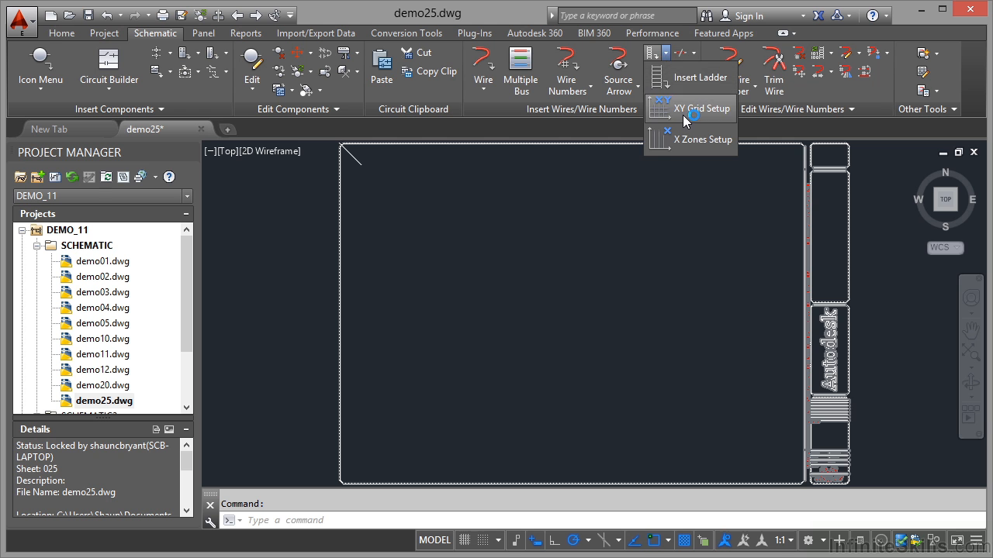
click(702, 108)
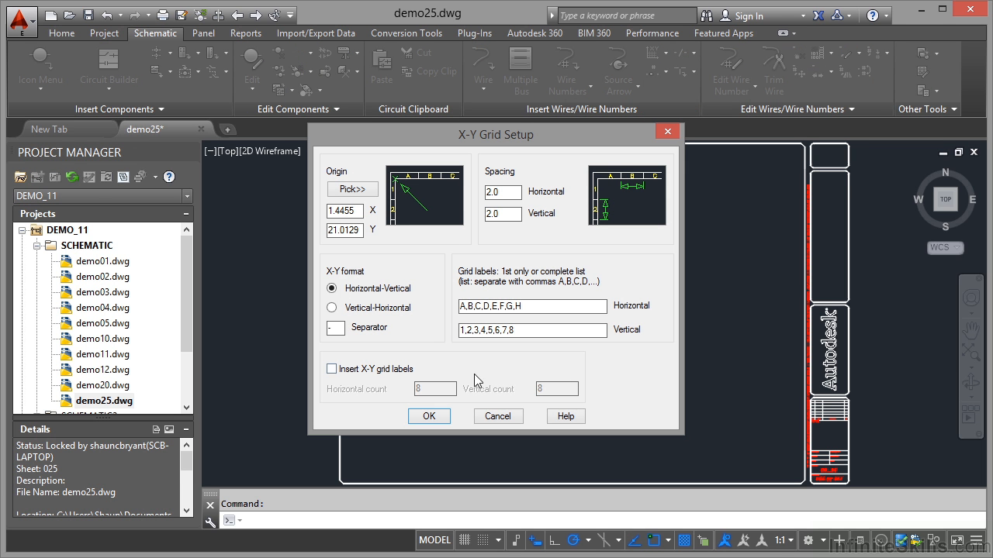
click(332, 368)
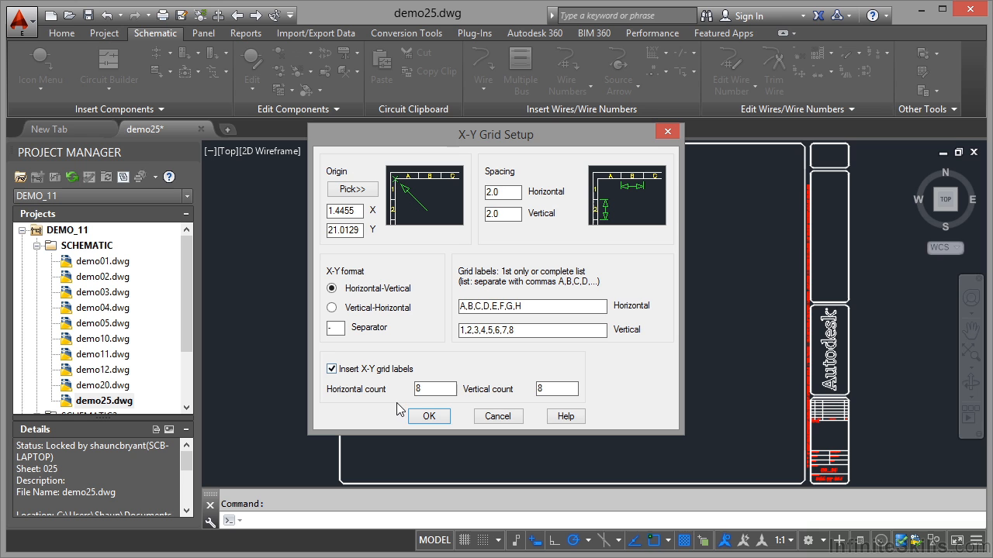
mouse_move(491, 392)
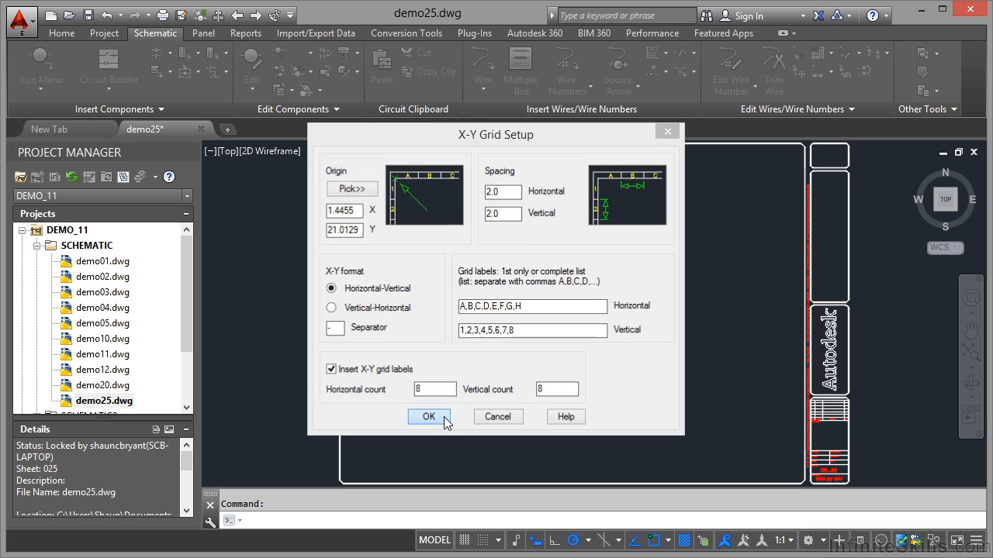
click(428, 417)
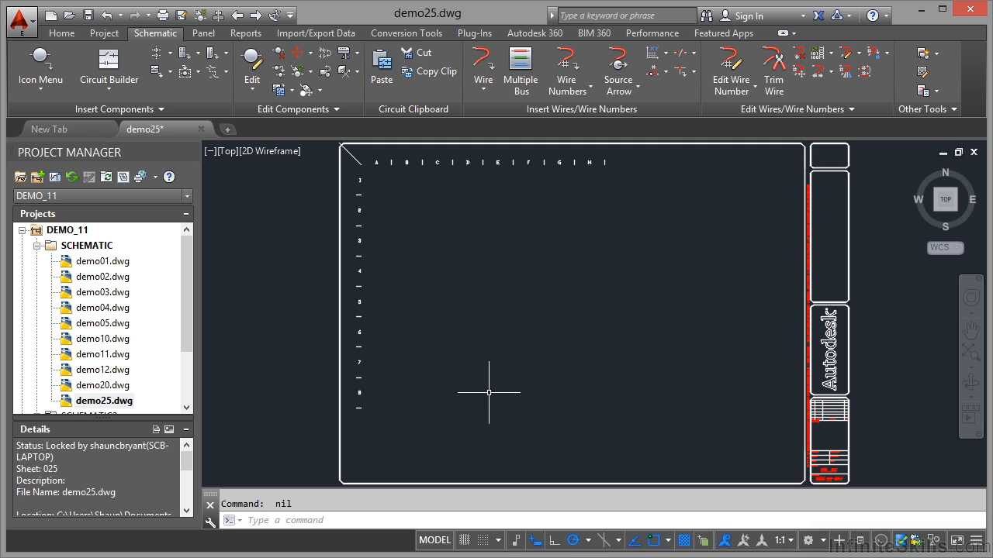
mouse_move(416, 200)
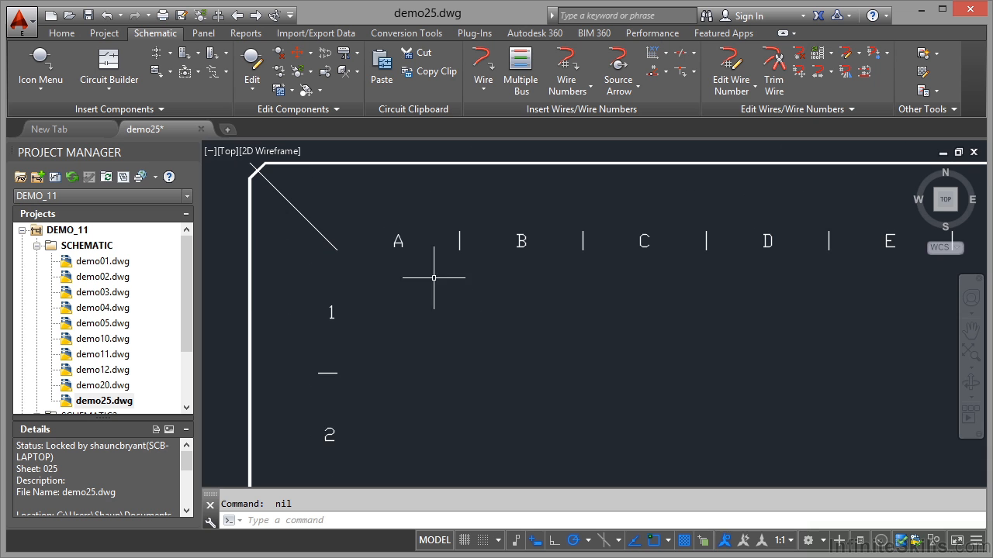
mouse_move(350, 314)
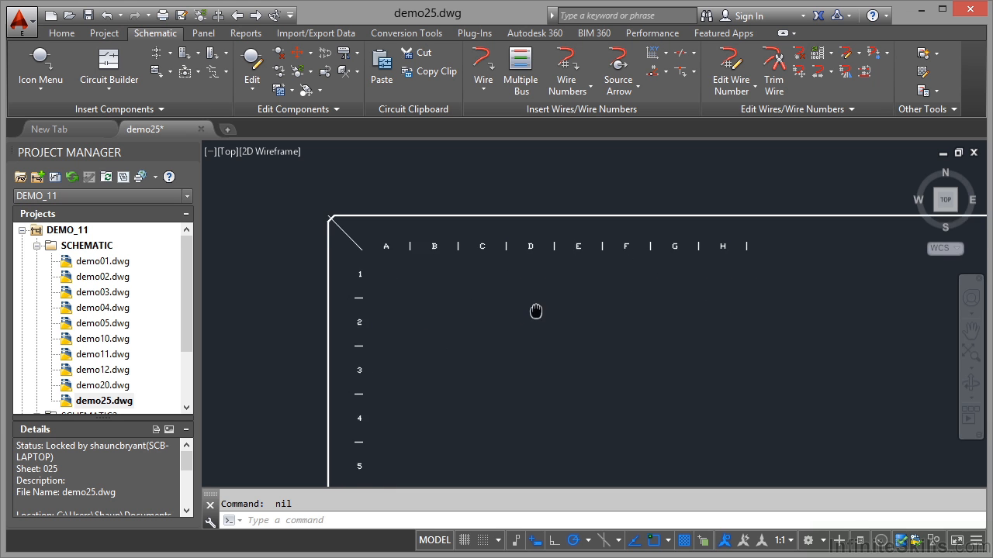
Zoom in to inspect the A–H and 1–8 grid labels, then zoom back out.
scroll(up, 3)
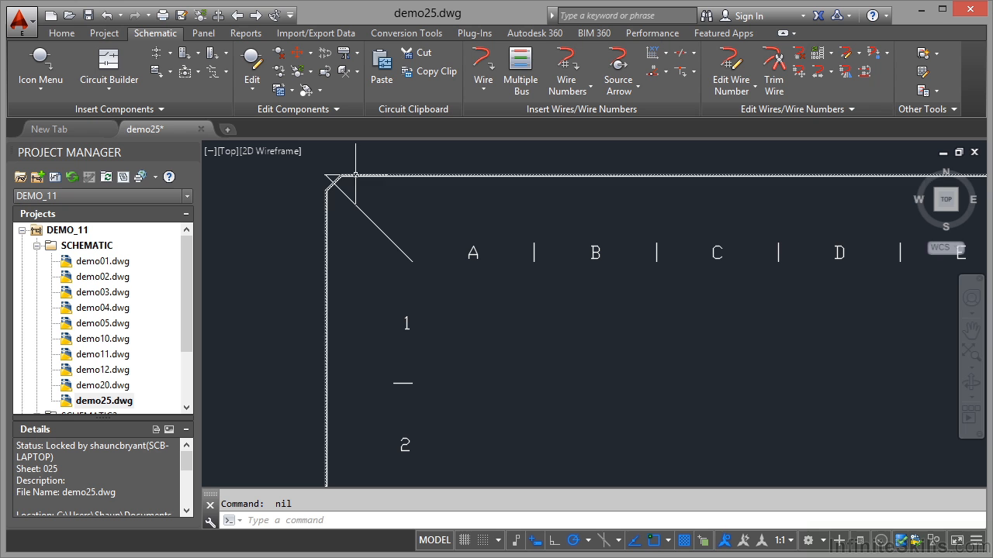
mouse_move(352, 176)
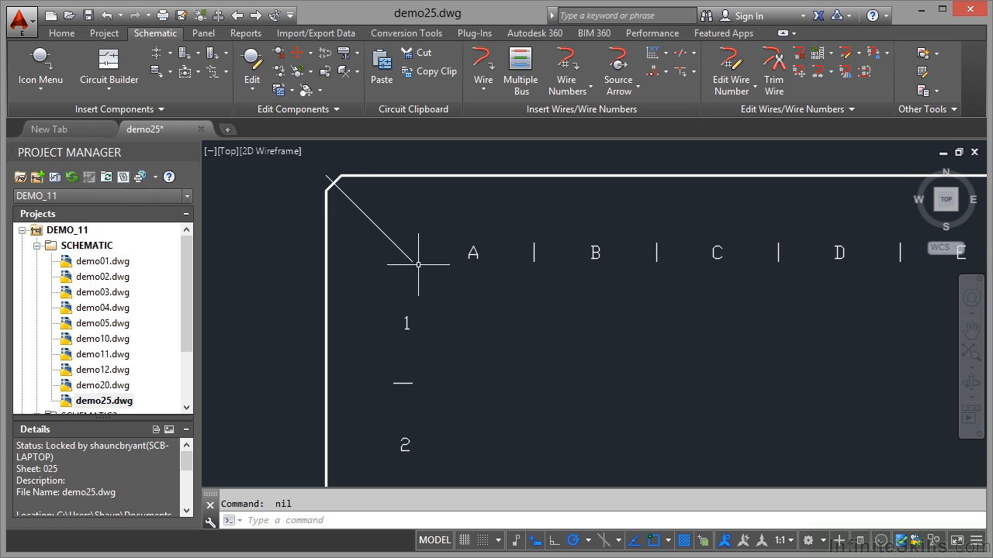
scroll(down, 3)
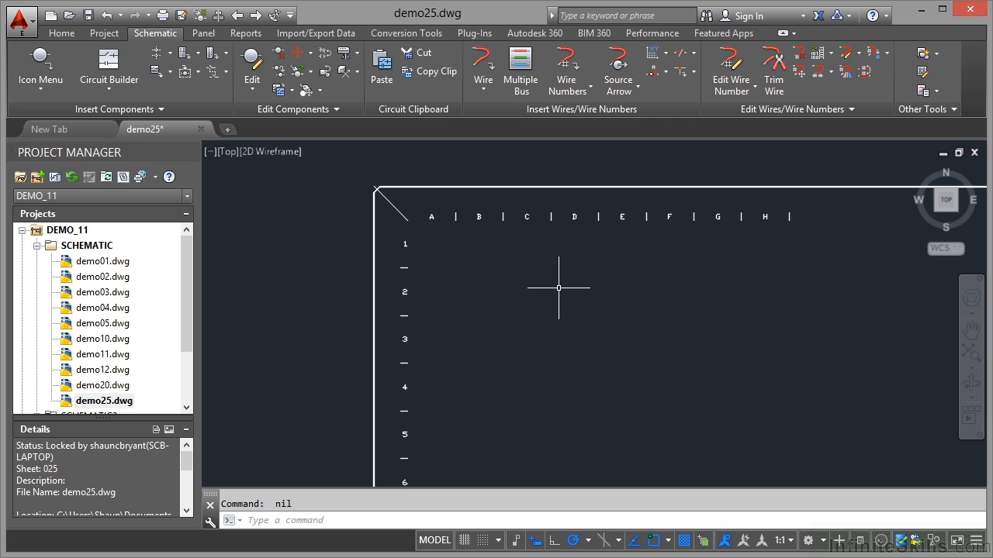
mouse_move(564, 306)
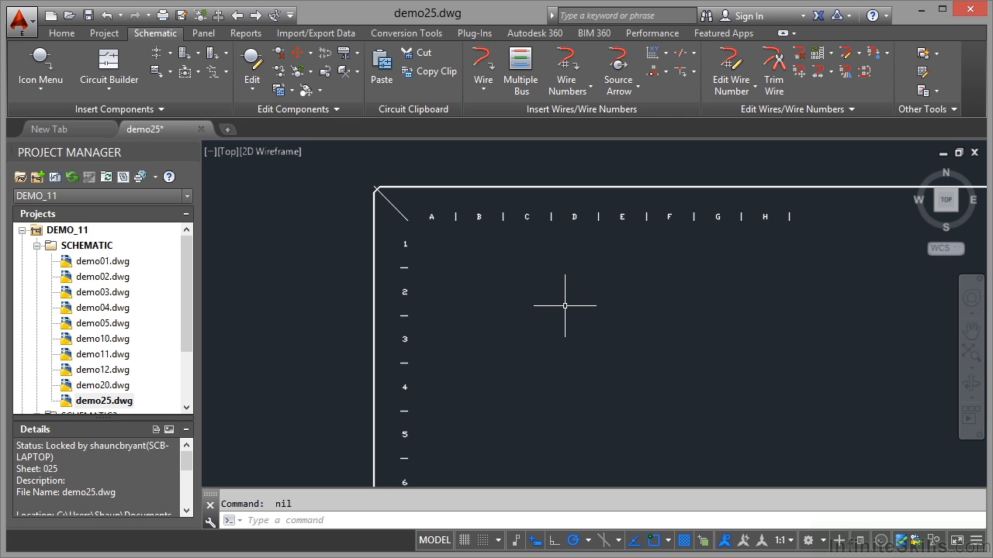
click(666, 52)
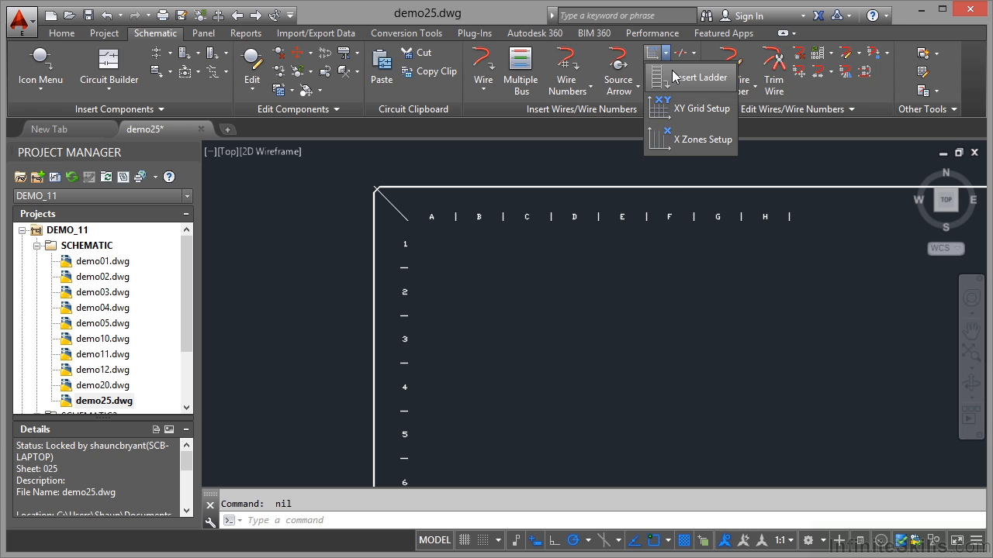
Set up a ladder 4.5 wide with 10 rungs at 0.75 spacing.
click(700, 77)
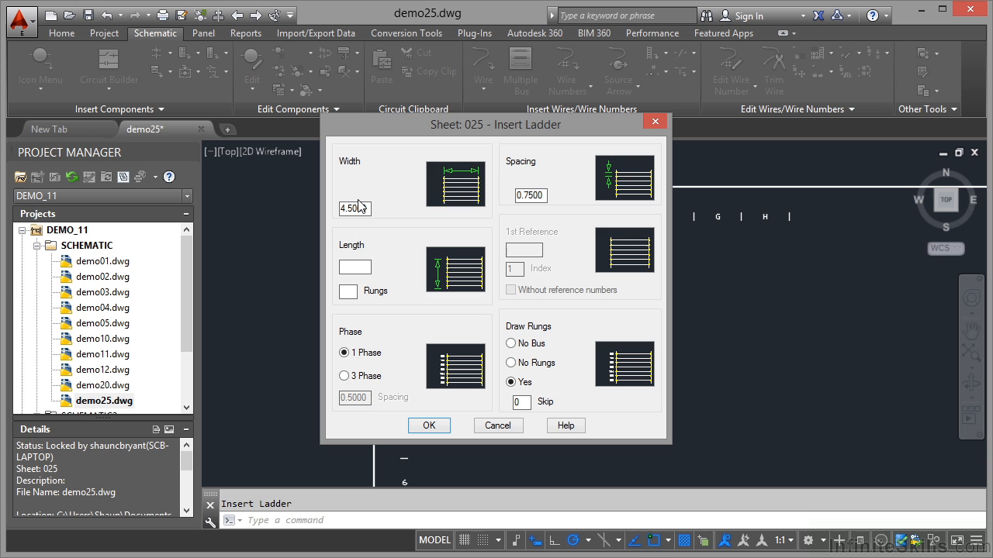
click(530, 195)
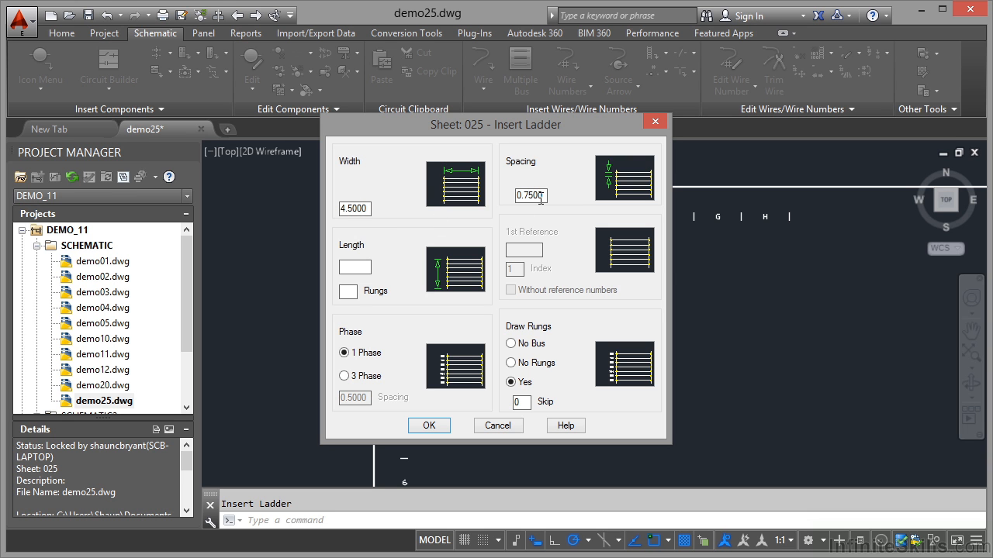
click(355, 268)
text(7.1250)
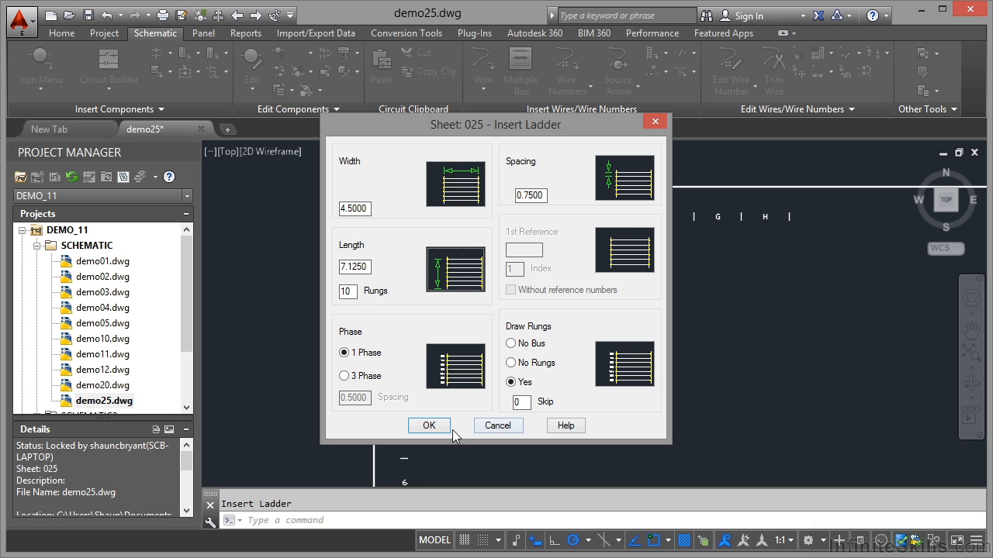
click(429, 425)
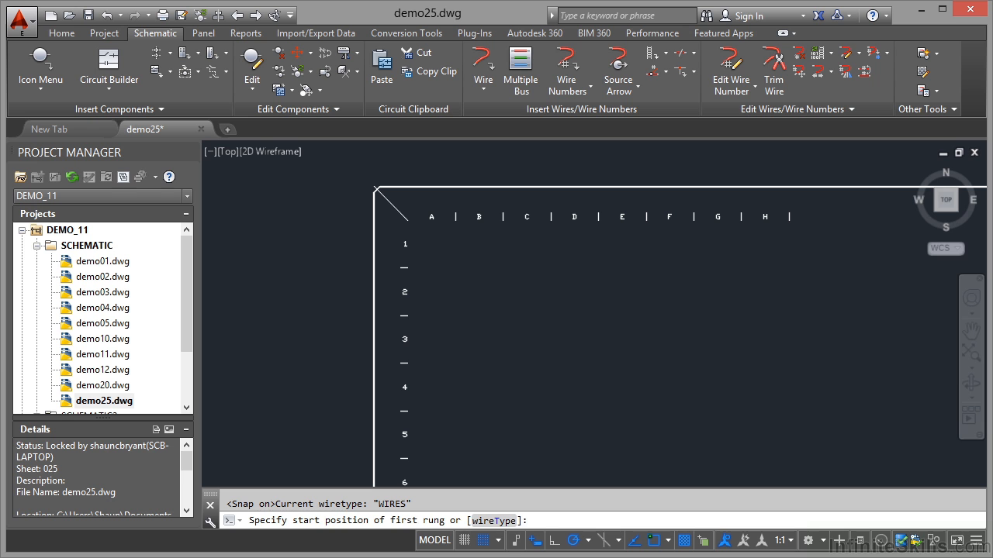
Place the ten-rung ladder near grid B2, then undo the insertion.
click(634, 318)
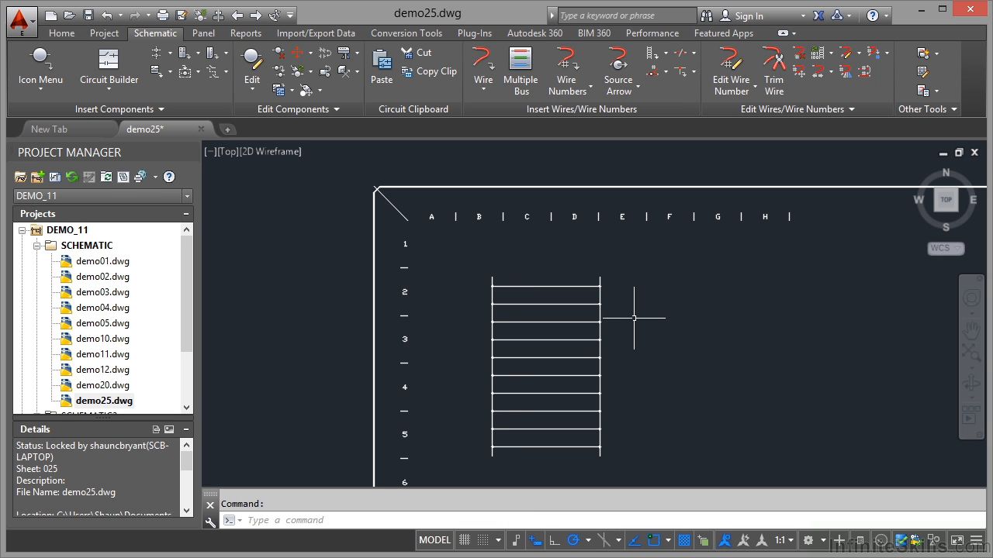
mouse_move(659, 325)
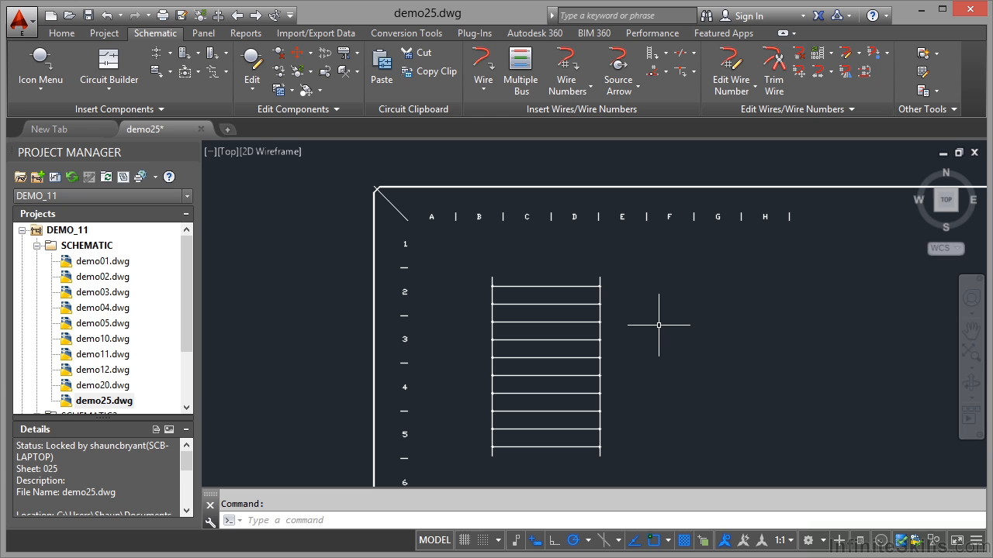
mouse_move(627, 318)
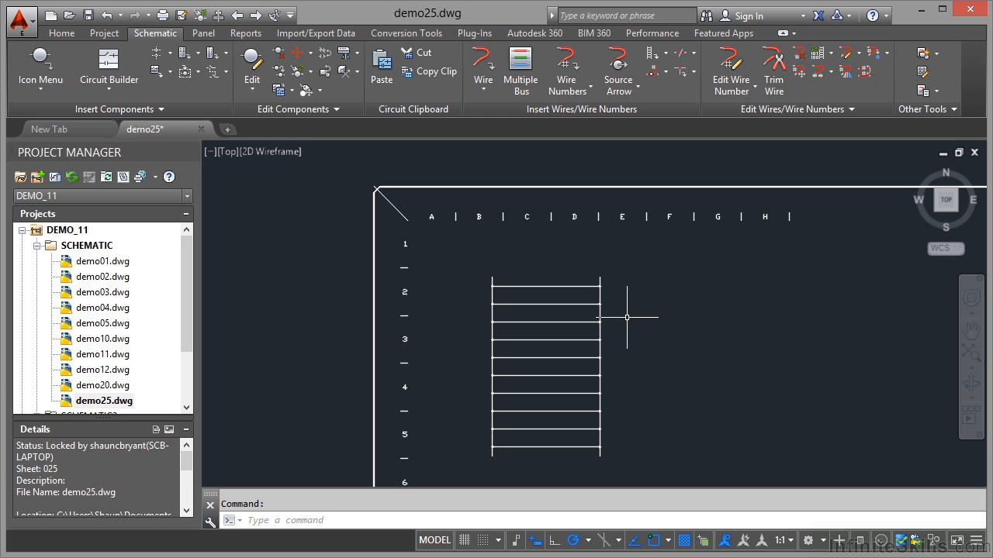
mouse_move(627, 318)
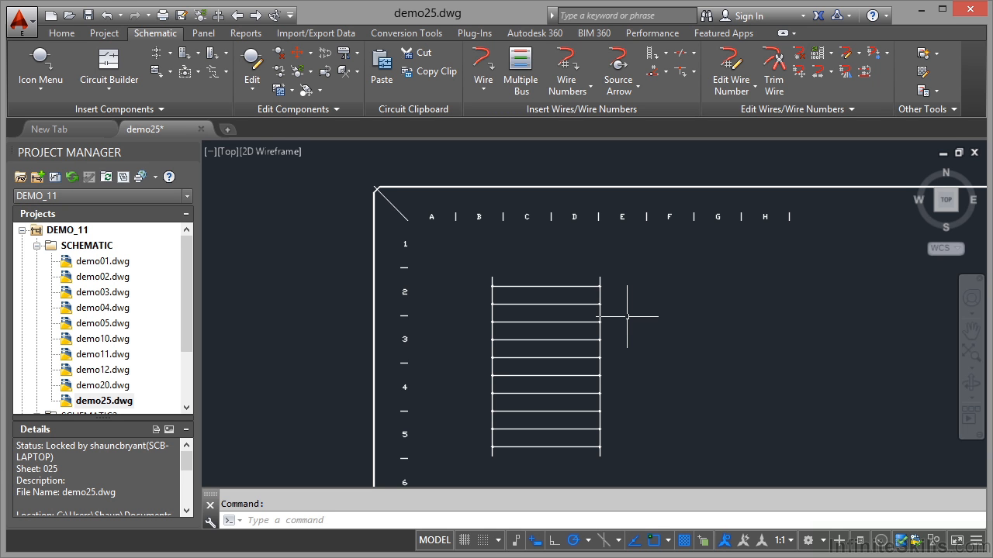
mouse_move(480, 272)
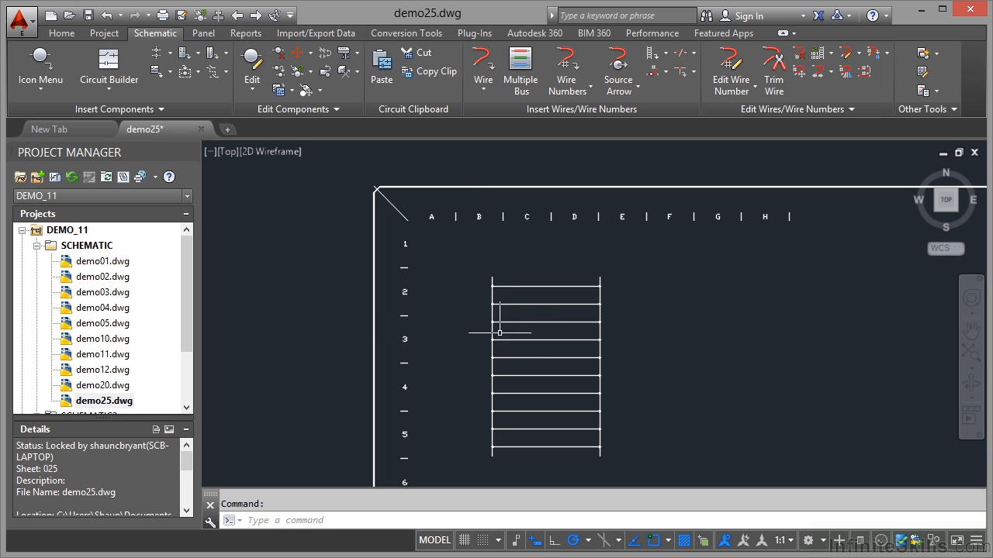
mouse_move(696, 348)
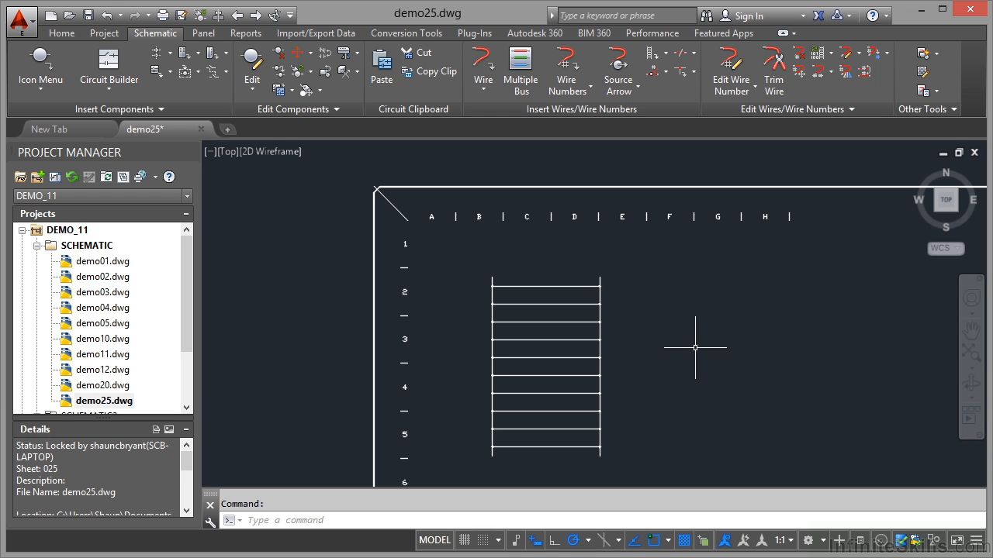
mouse_move(105, 31)
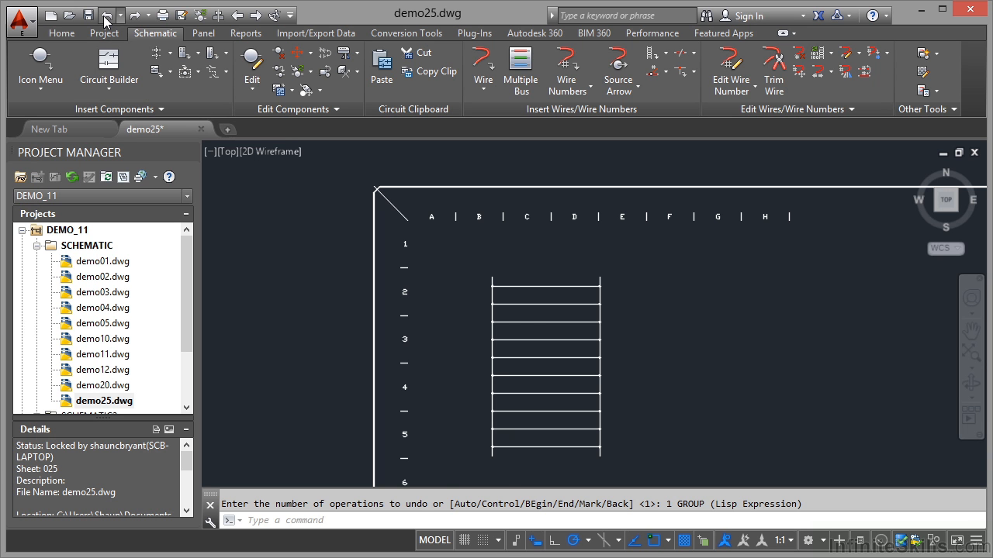
click(111, 15)
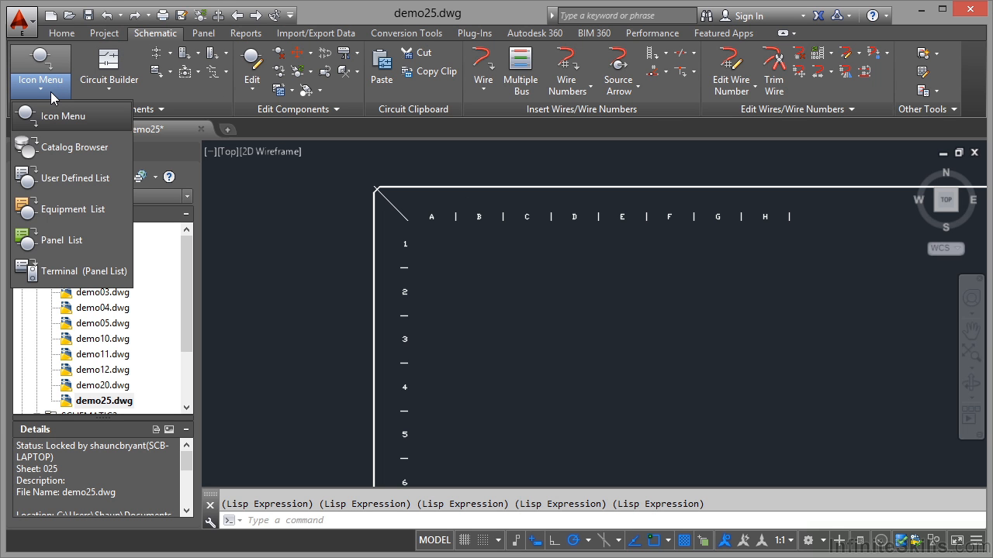
Insert a Relay NC Contact tagged CR at grid position A1.
click(63, 115)
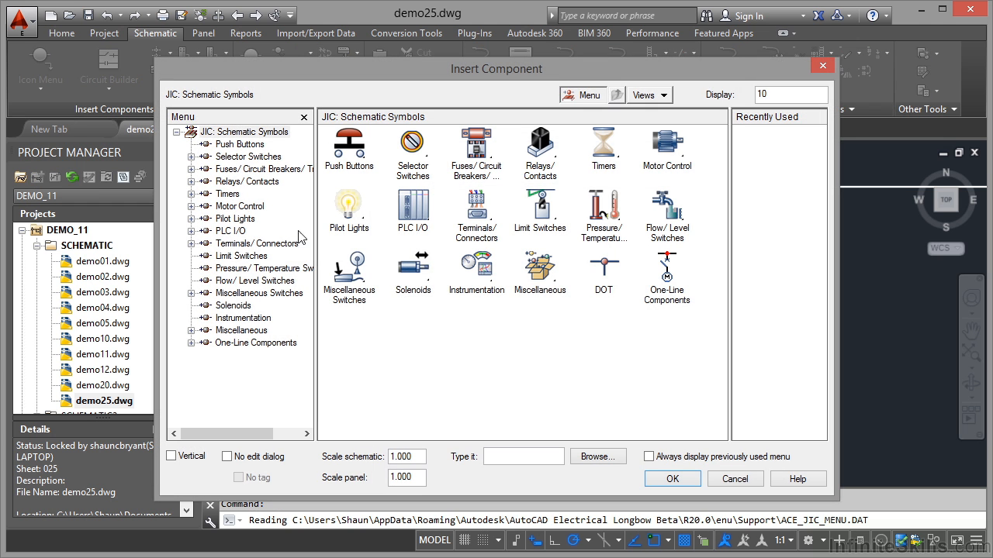
mouse_move(481, 347)
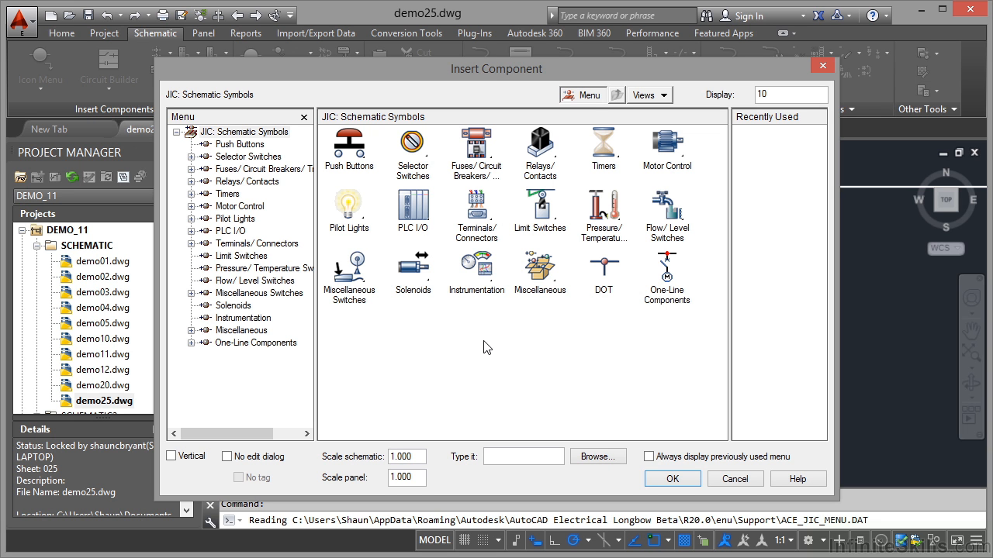
mouse_move(540, 148)
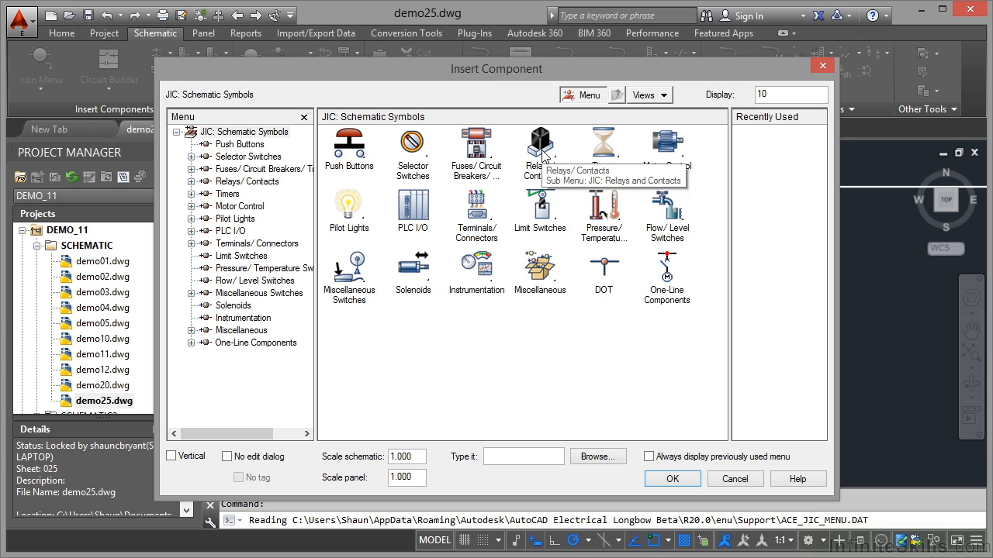
click(540, 147)
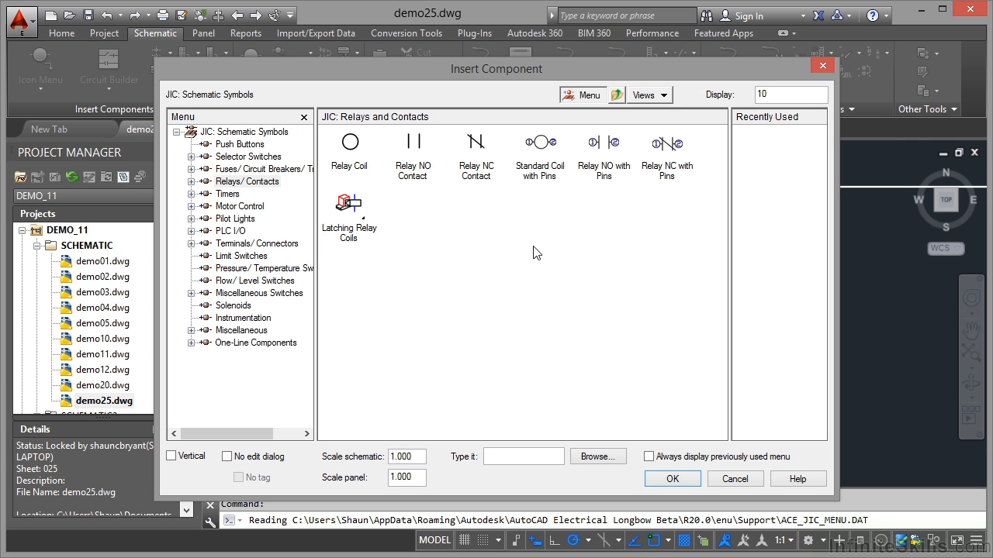
mouse_move(468, 176)
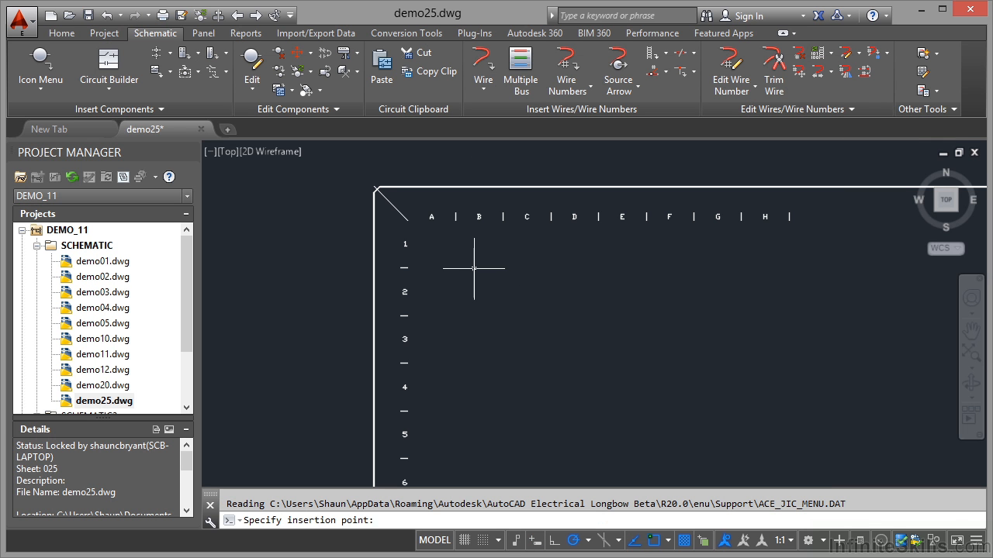
mouse_move(432, 245)
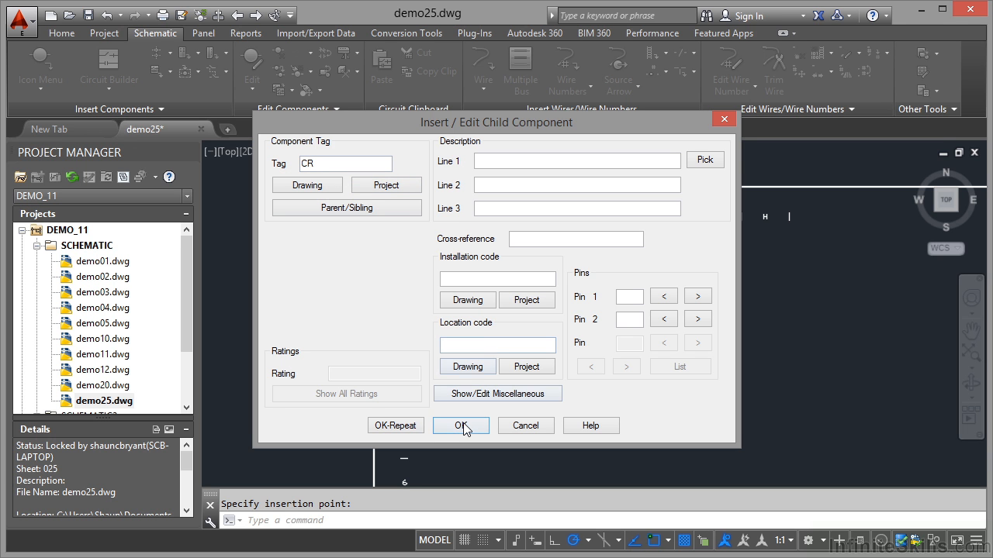
click(460, 425)
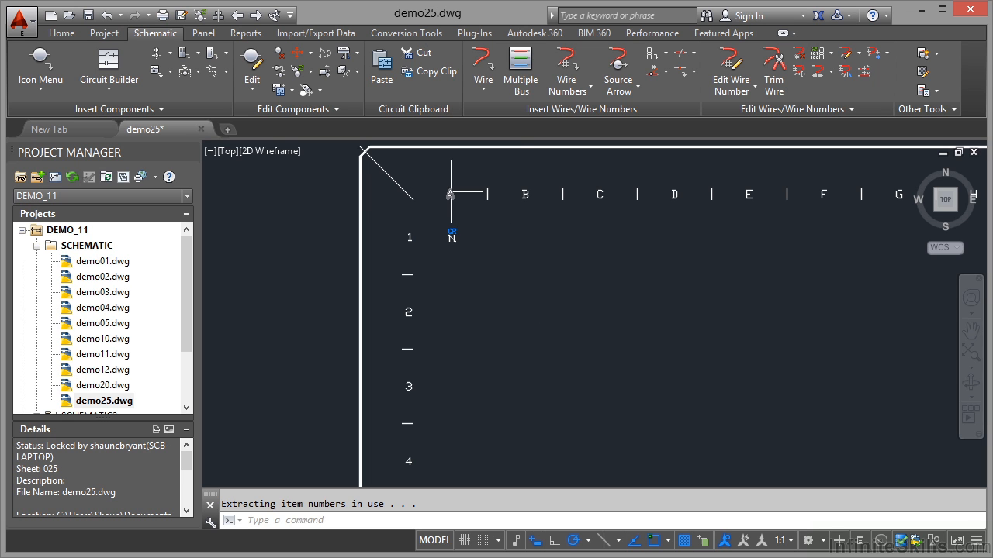
scroll(down, 3)
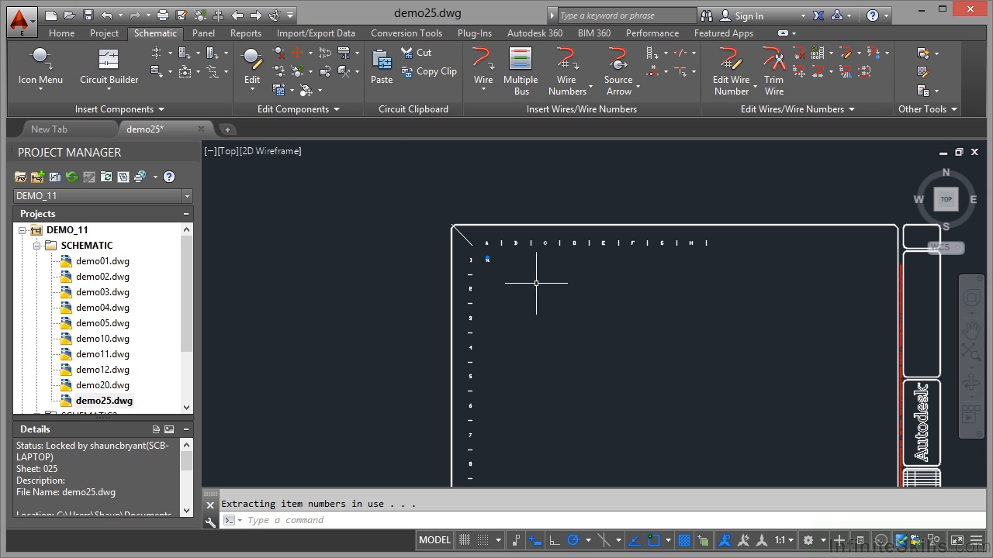
Insert a motor control symbol tagged MOTC-1 near grid C1.
click(40, 70)
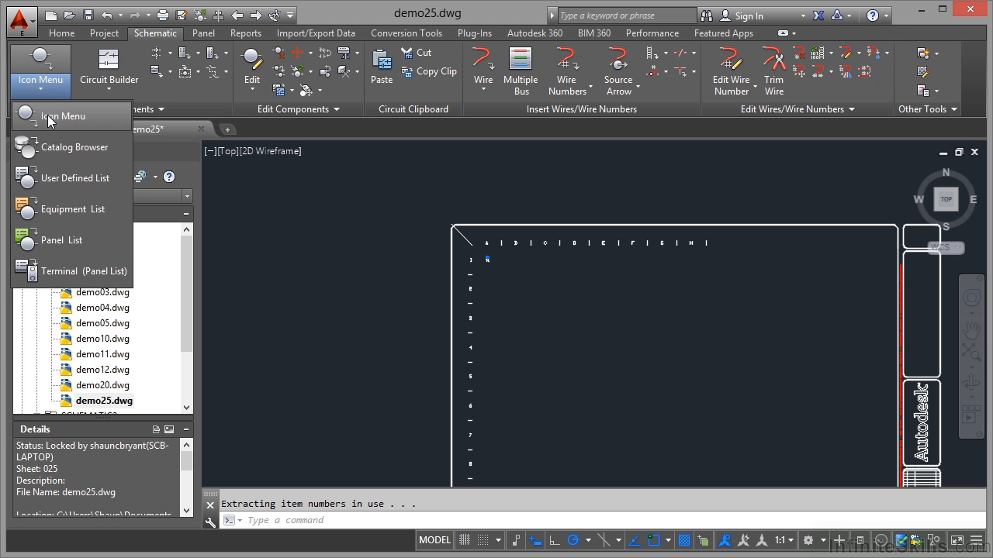
click(62, 116)
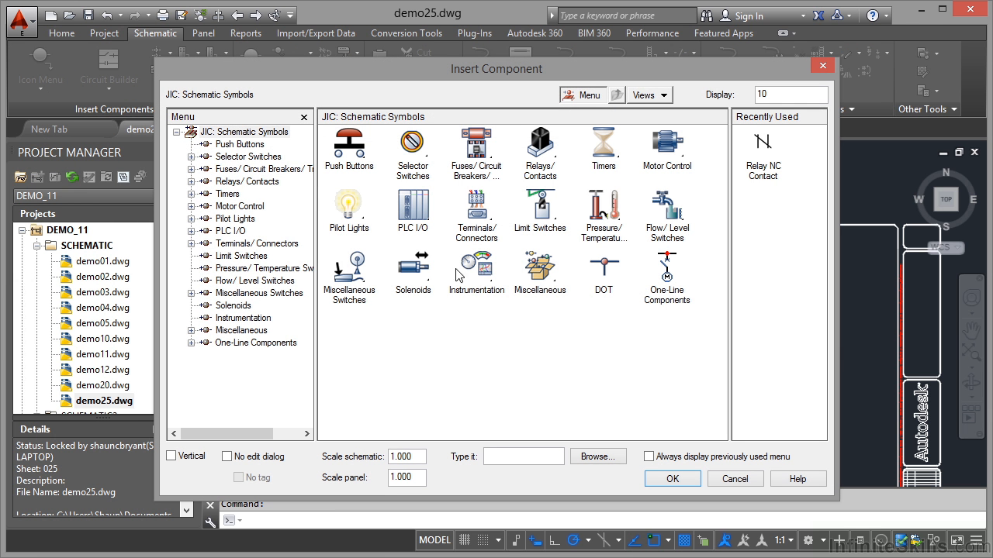
mouse_move(515, 335)
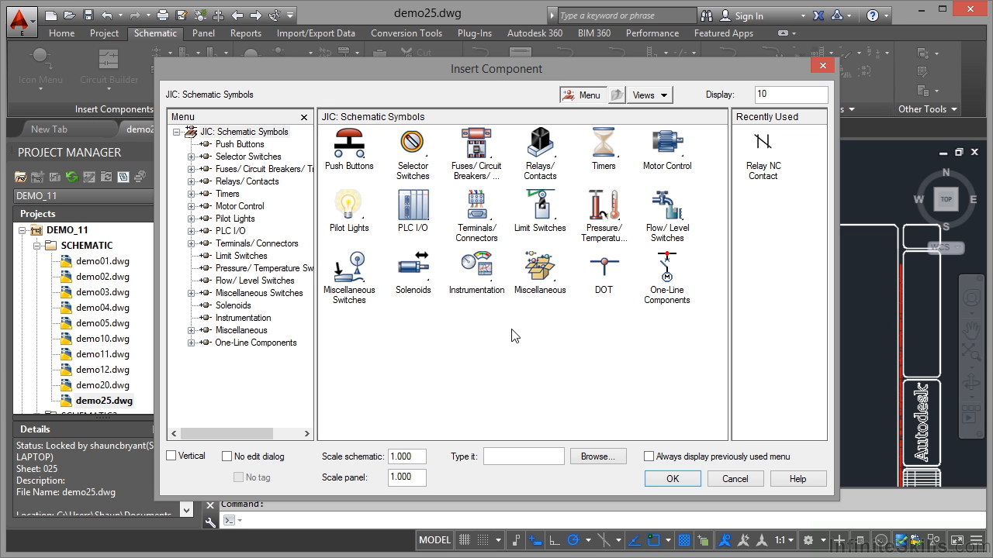
mouse_move(663, 169)
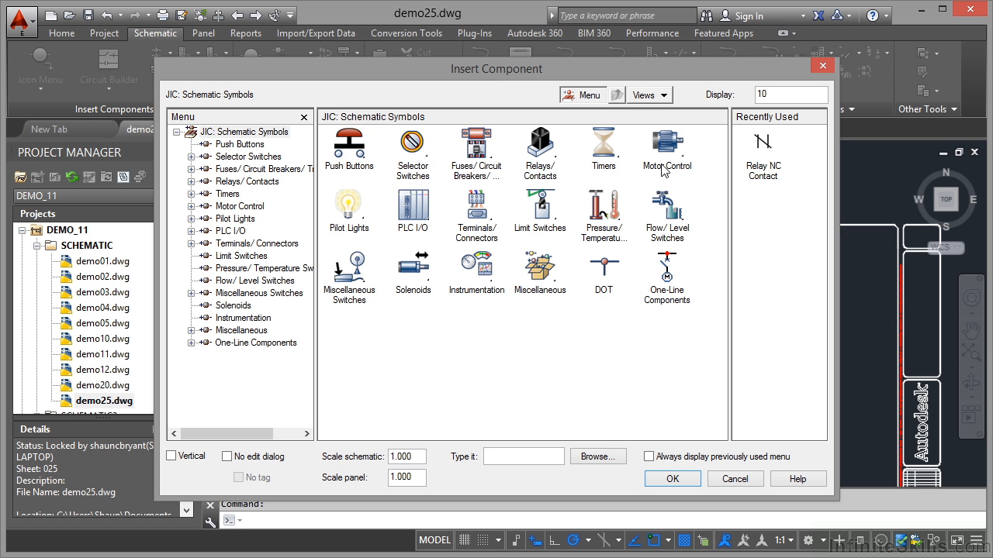
click(666, 148)
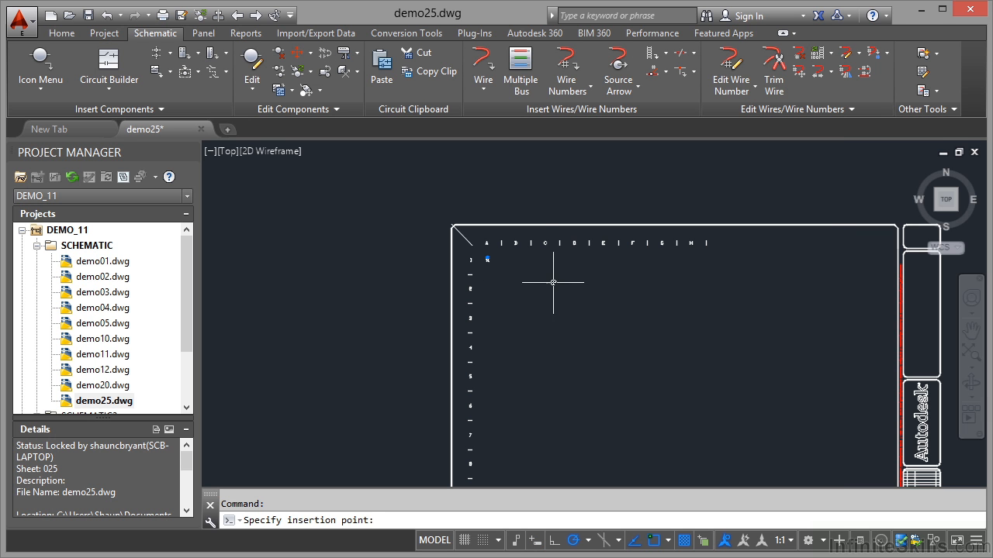
click(553, 282)
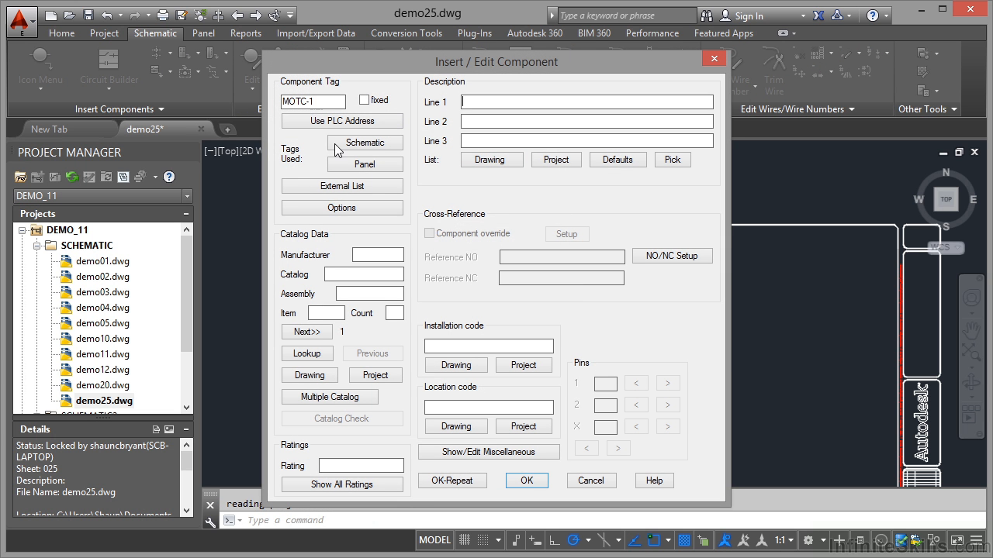
click(526, 480)
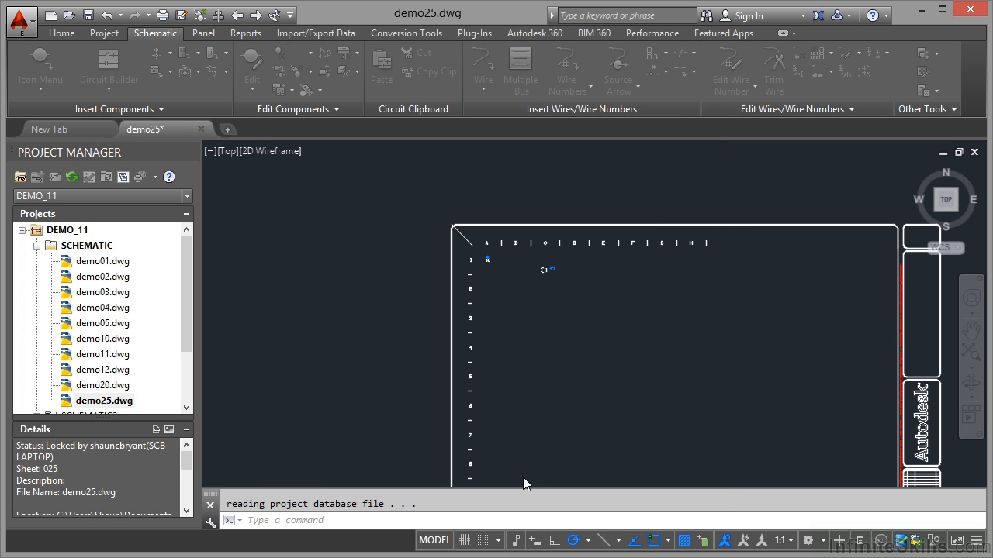
scroll(up, 3)
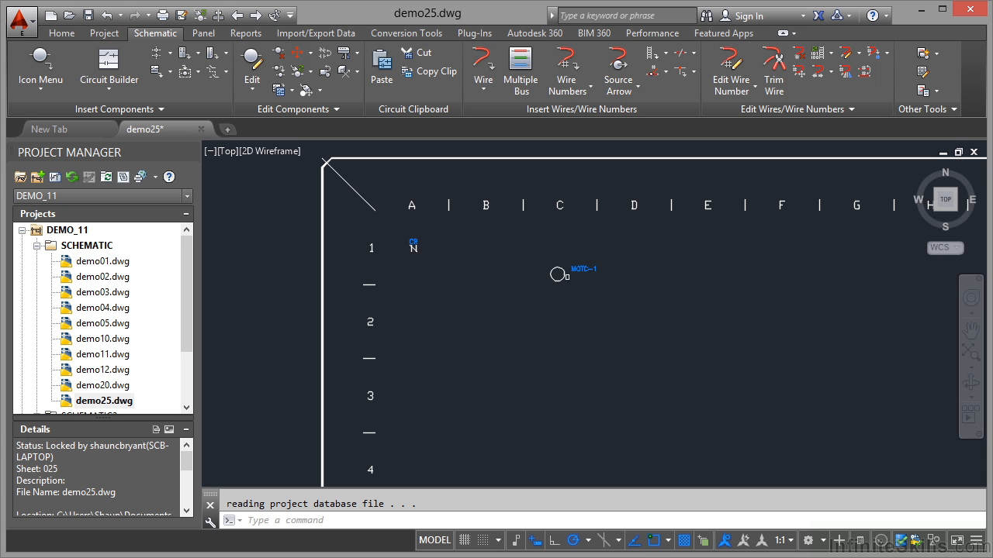
mouse_move(565, 260)
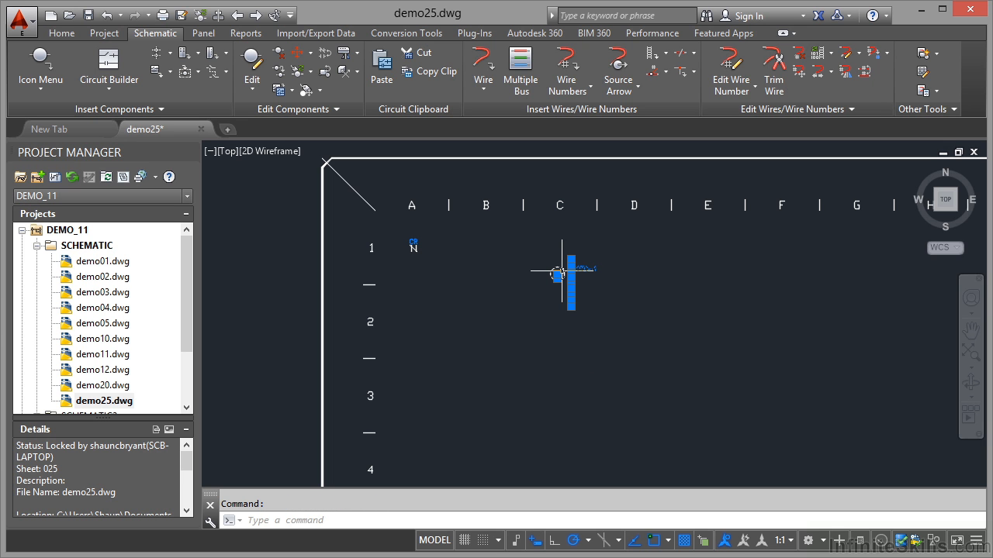
Move the MOTC-1 component to grid position E1 using Move Component.
right_click(559, 273)
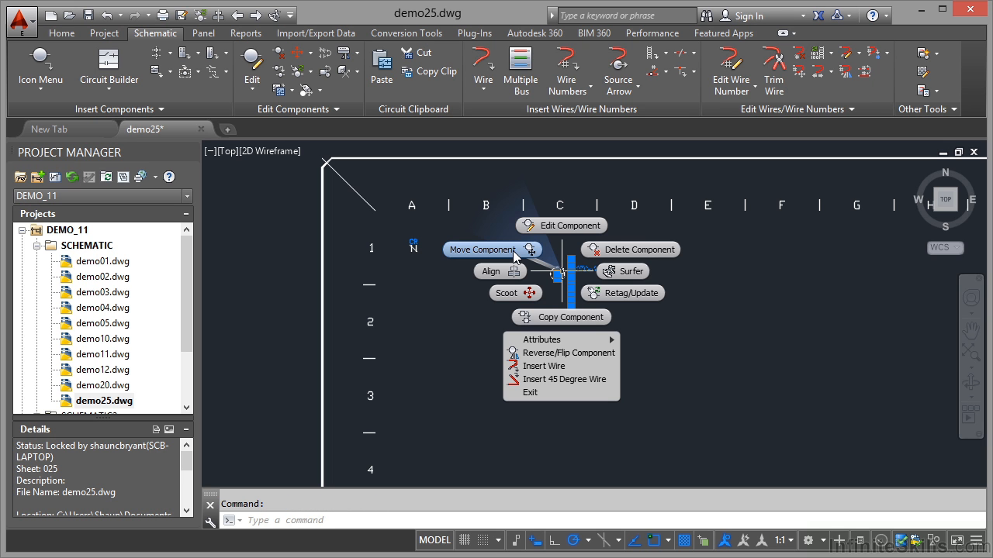
click(481, 249)
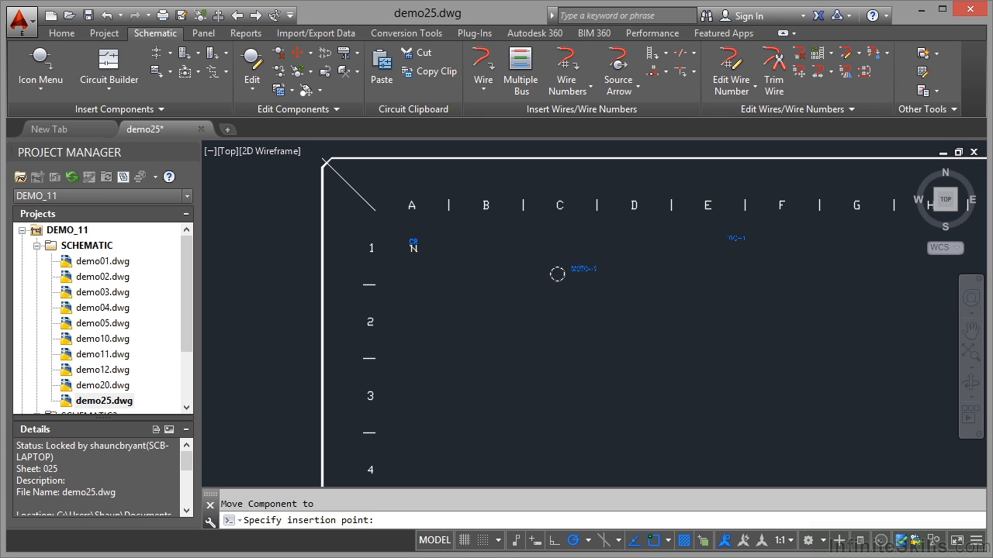
click(707, 242)
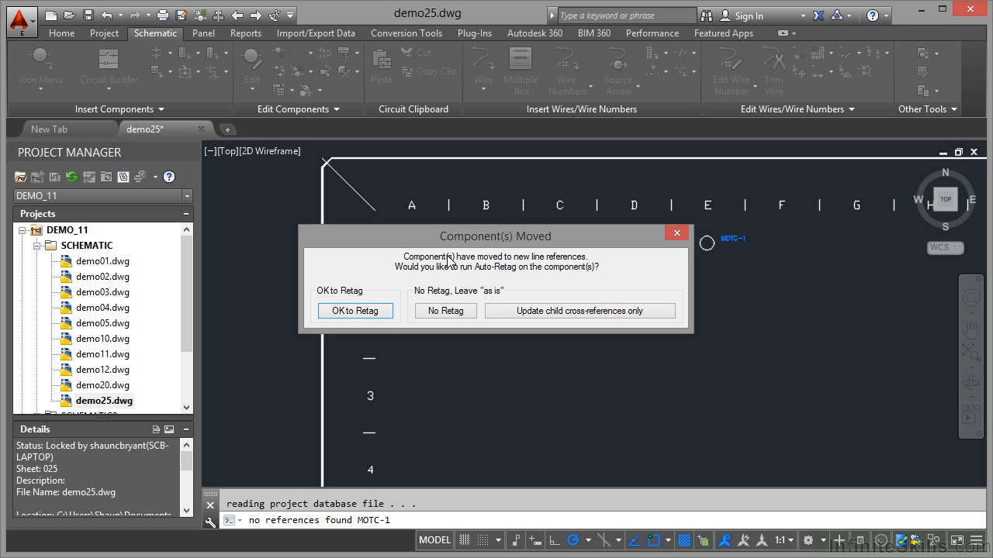
mouse_move(541, 281)
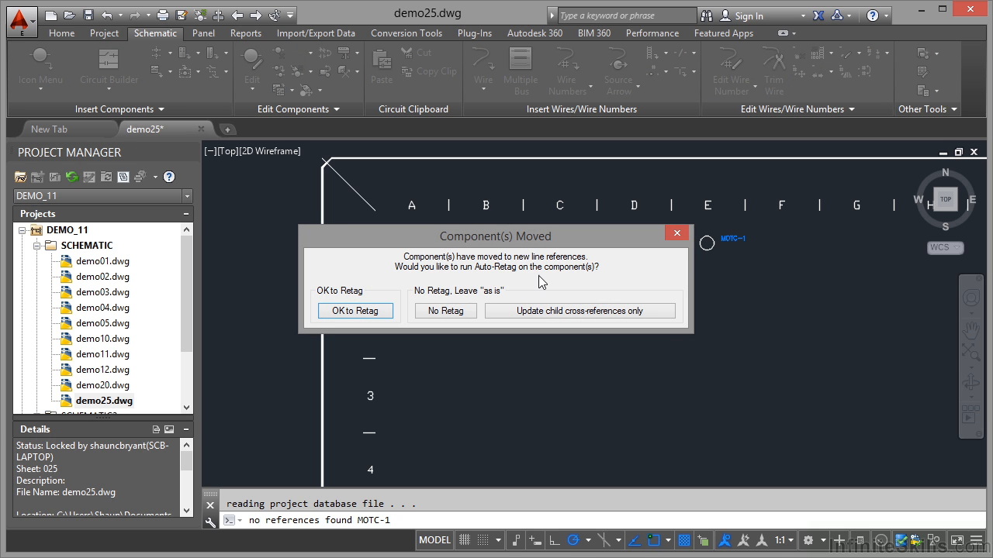
mouse_move(560, 282)
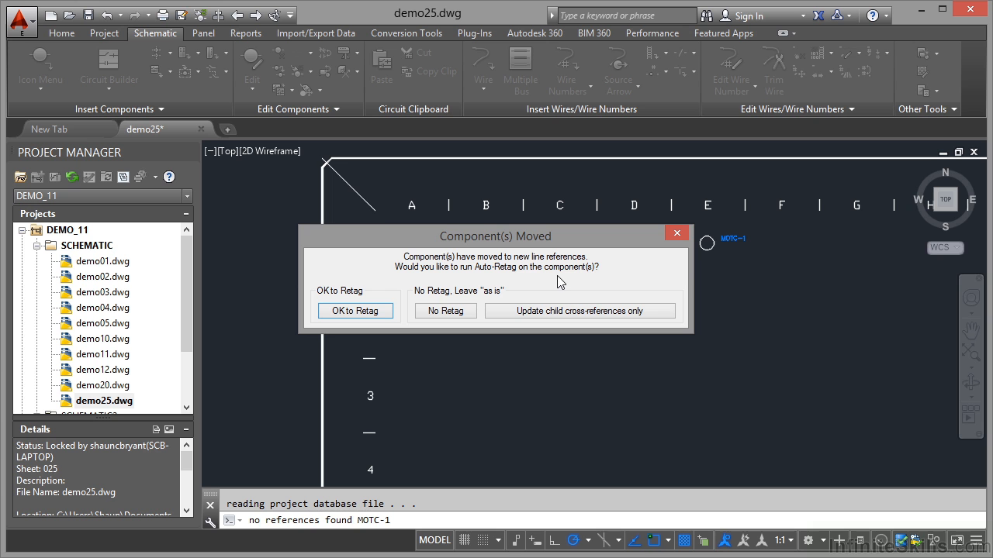
mouse_move(602, 293)
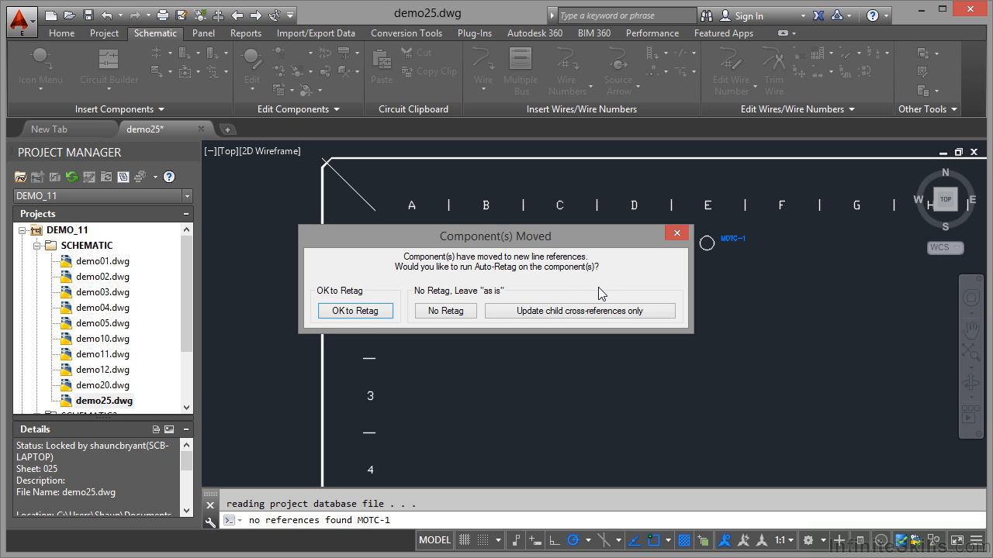
Confirm Retag in the Component(s) Moved dialog so MOTC-1 is tagged for grid E1.
click(445, 310)
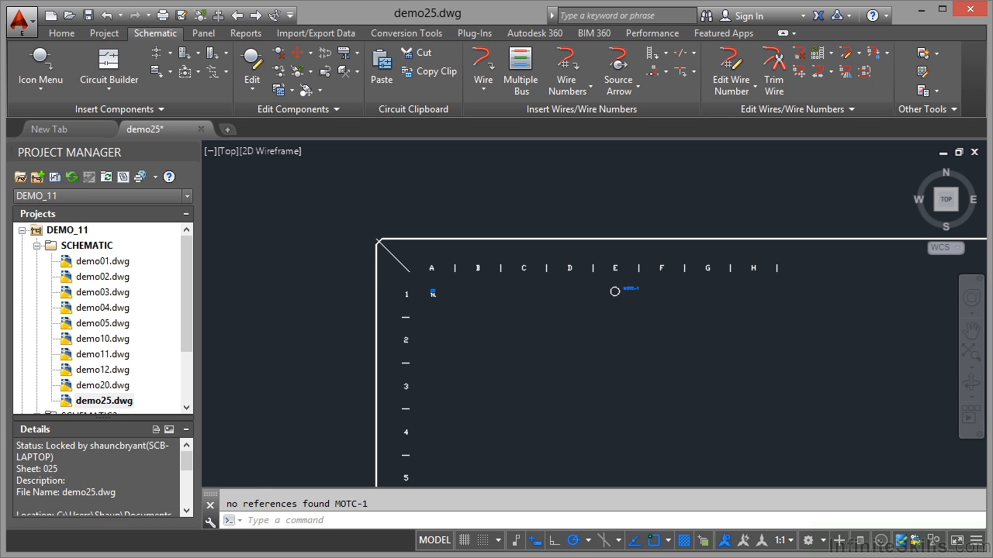
mouse_move(574, 319)
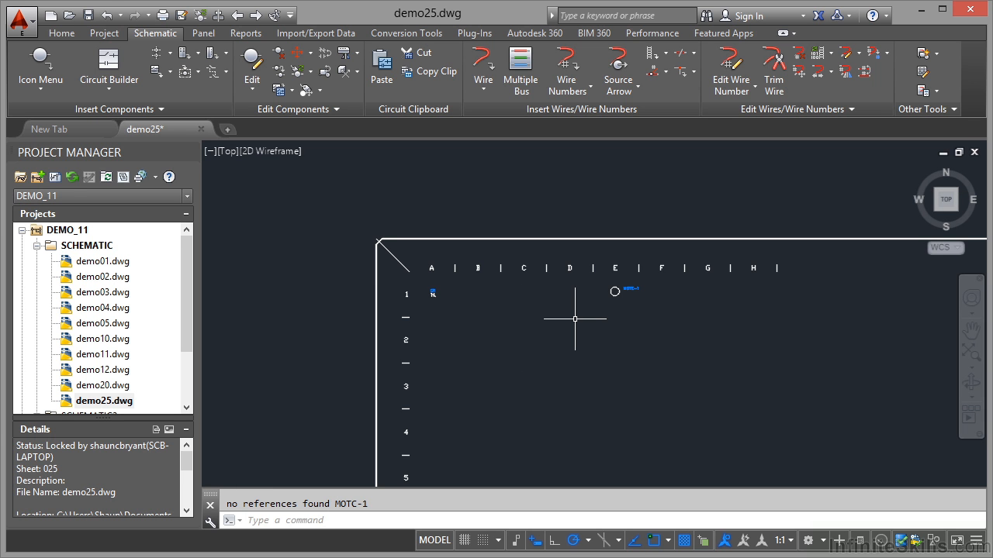